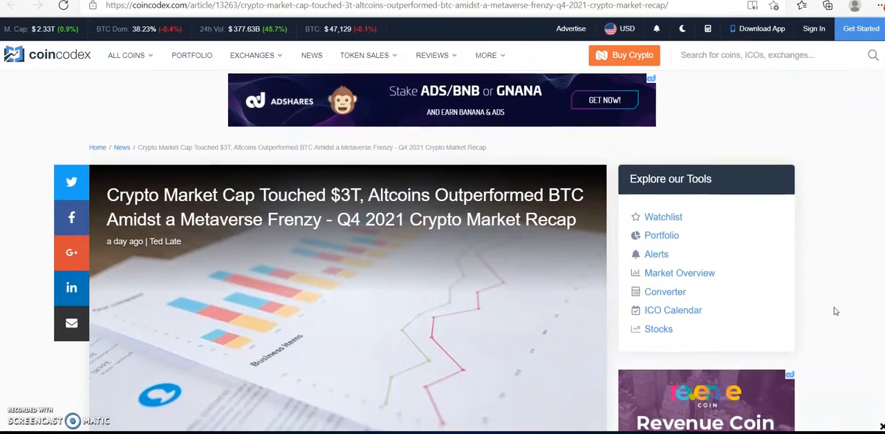
Step: Scroll the Q4 2021 recap past its header to the table of contents and opening paragraph
scroll("down", 3)
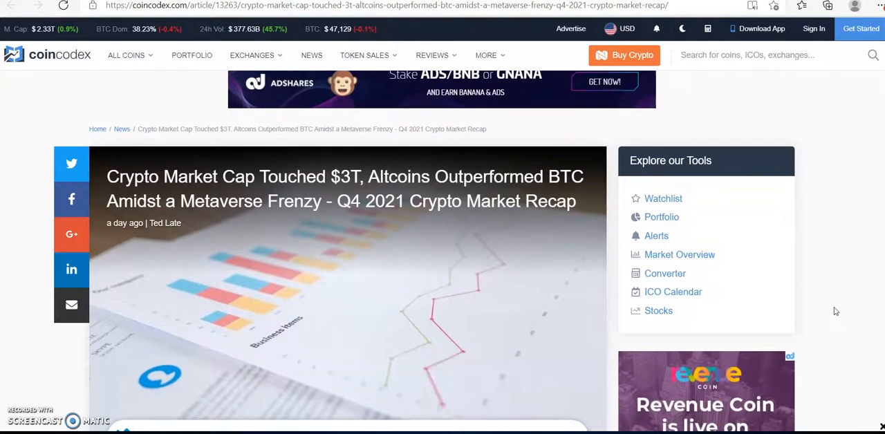
scroll("down", 3)
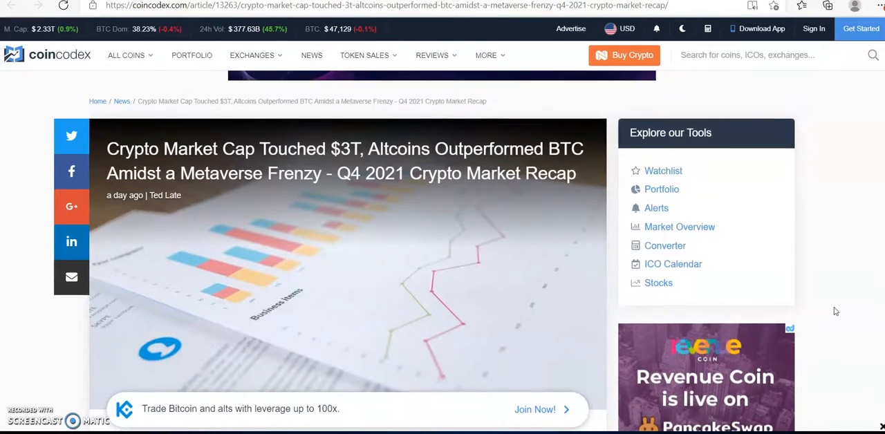
scroll("down", 3)
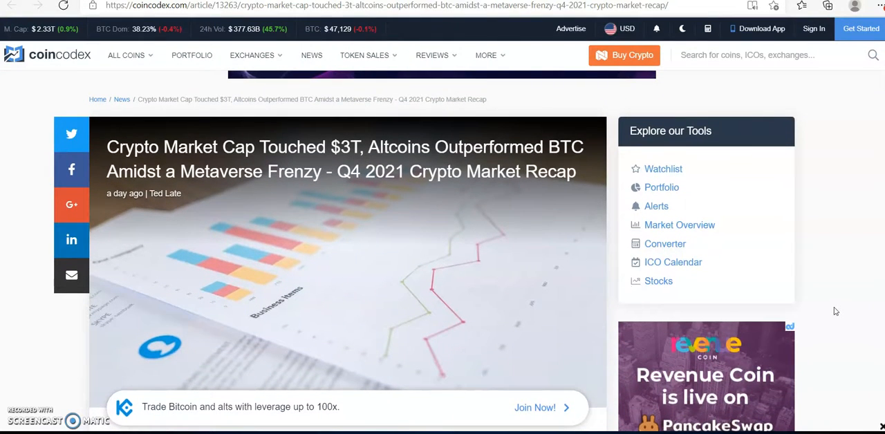
scroll("down", 3)
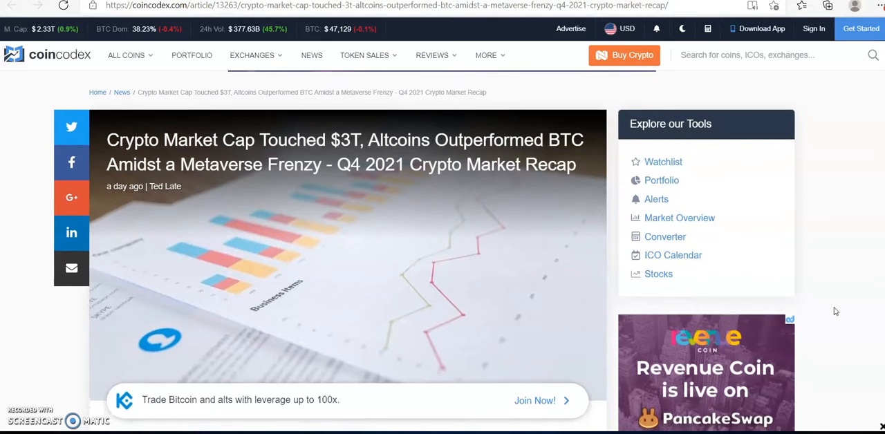
scroll("down", 3)
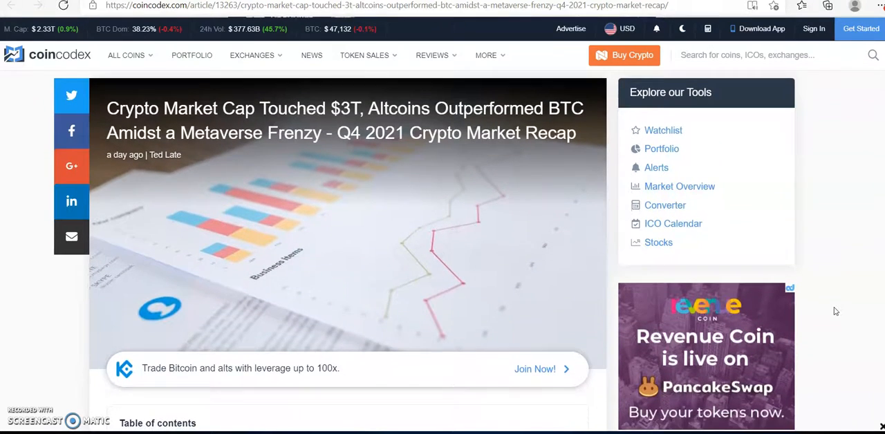
scroll("down", 3)
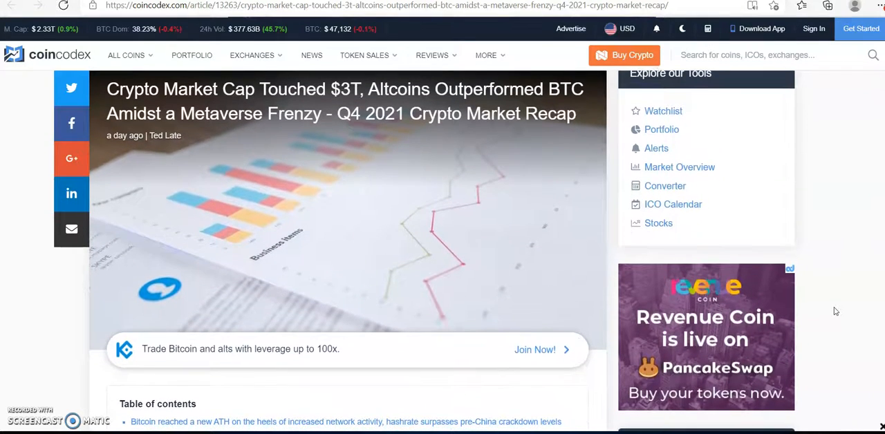
scroll("down", 3)
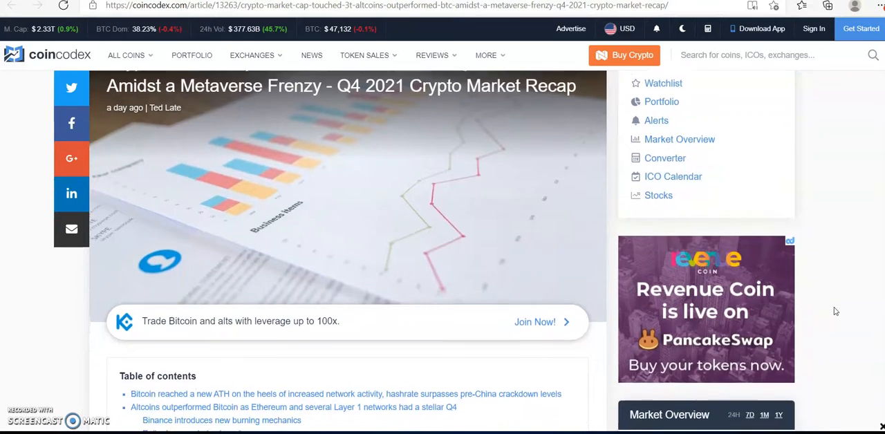
scroll("down", 3)
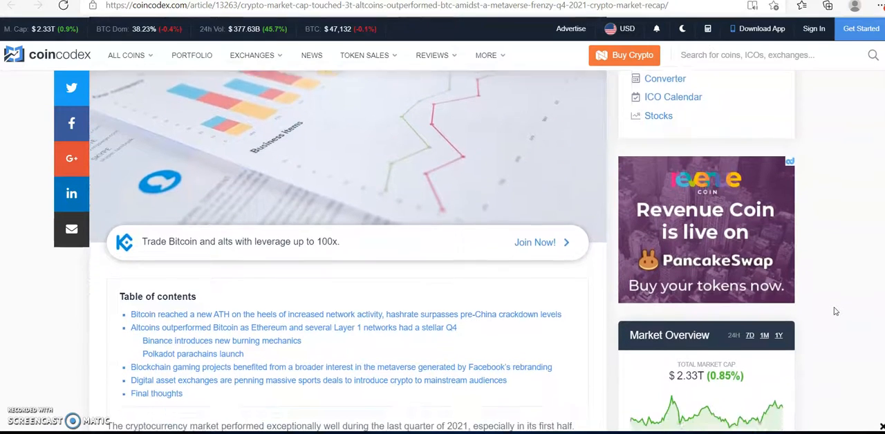
scroll("down", 3)
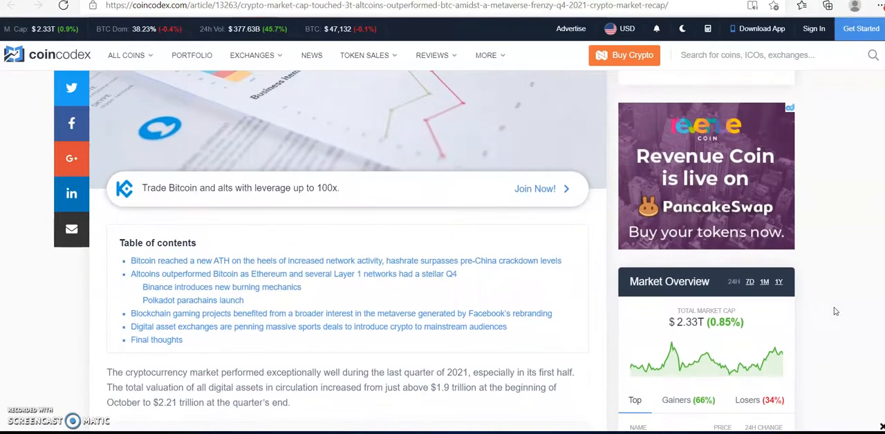
scroll("down", 3)
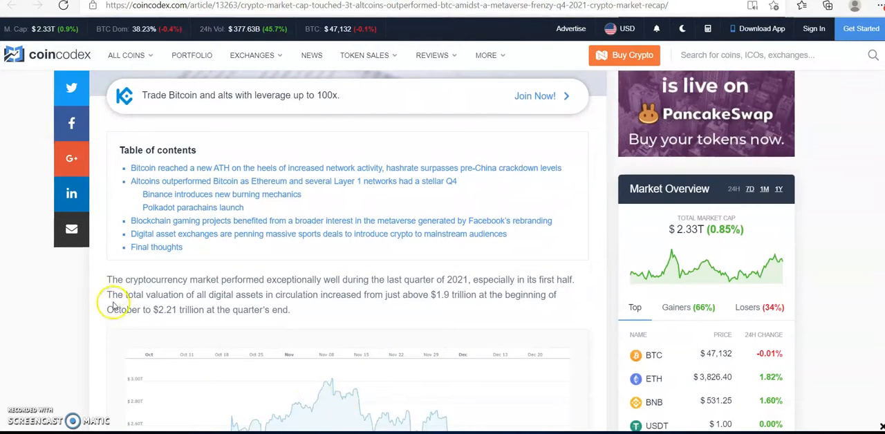
Step: Select the opening sentence, clear it, then highlight the $3 trillion all-time-high sentence
left_click_drag(107, 279, 183, 294)
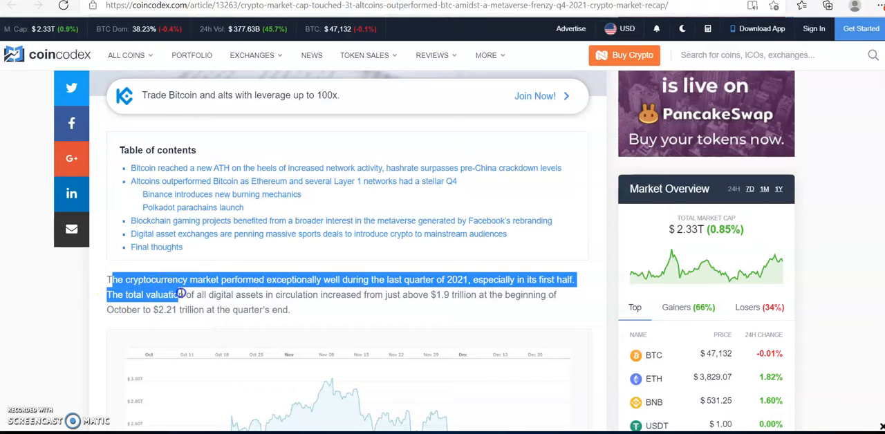
left_click_drag(181, 294, 315, 309)
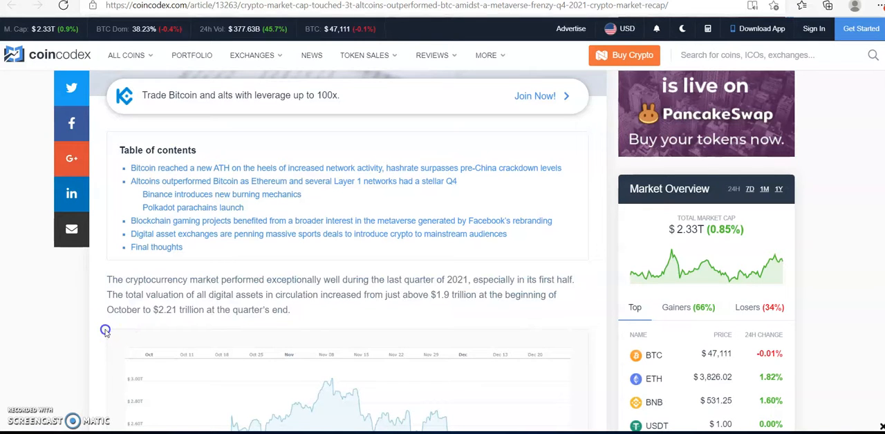
scroll("down", 3)
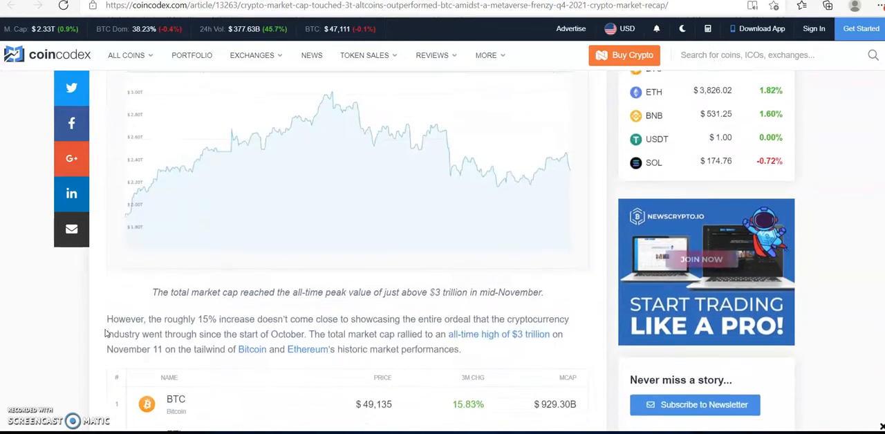
scroll("down", 3)
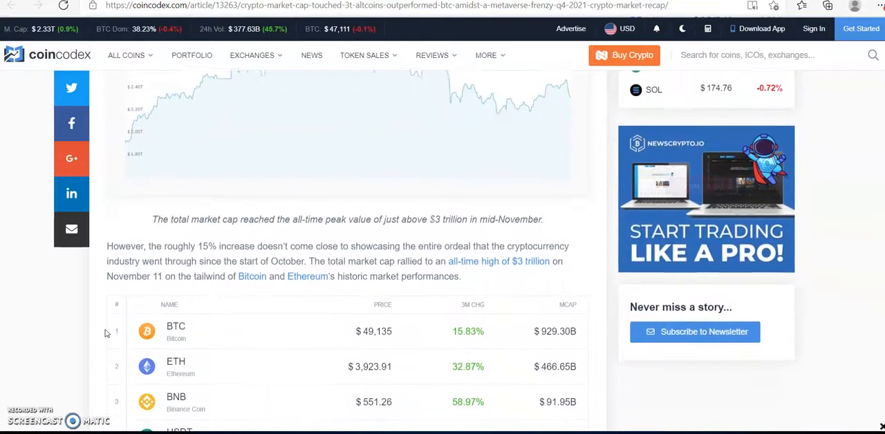
scroll("down", 3)
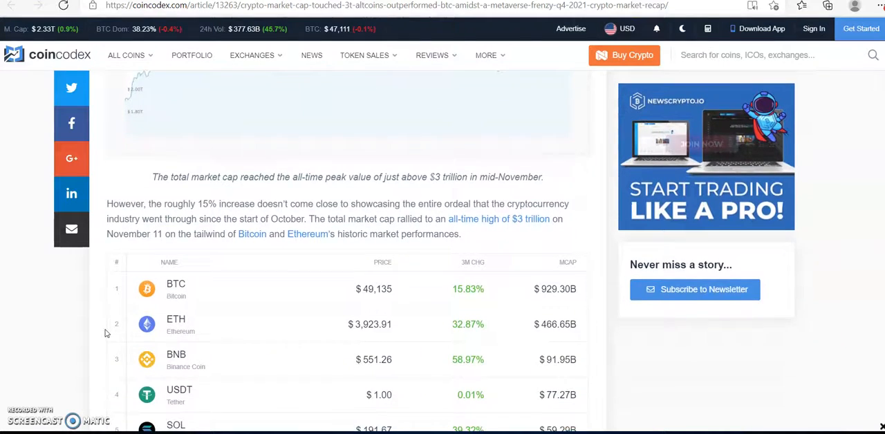
scroll("down", 3)
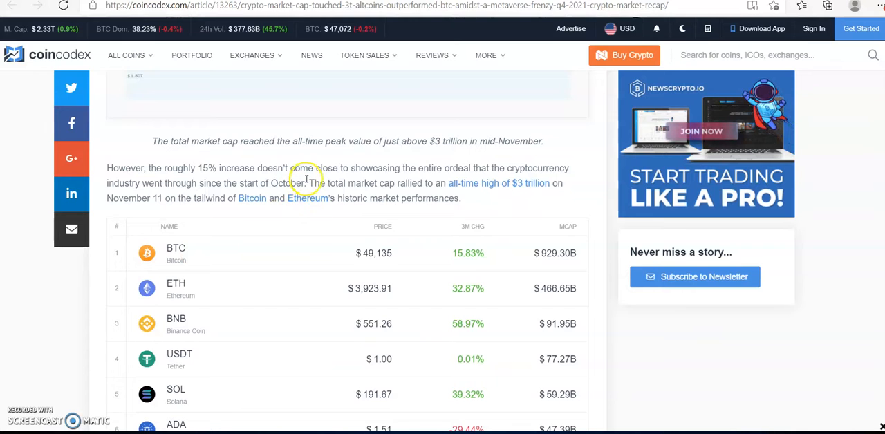
left_click_drag(307, 183, 349, 198)
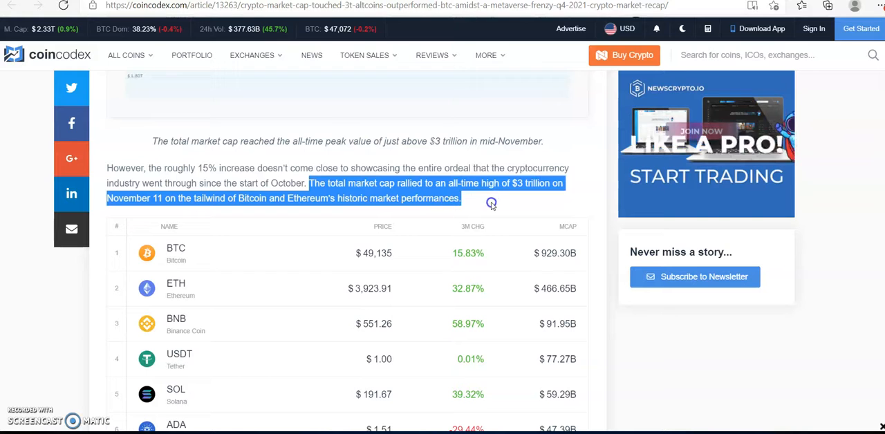
mouse_move(583, 213)
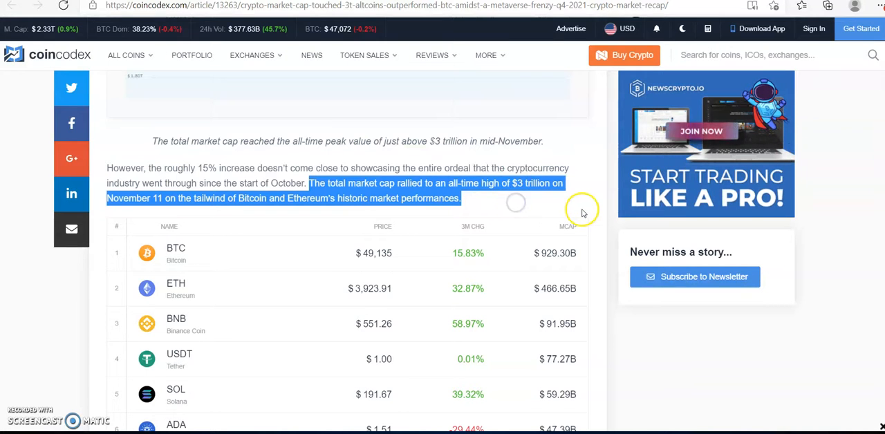
scroll("down", 3)
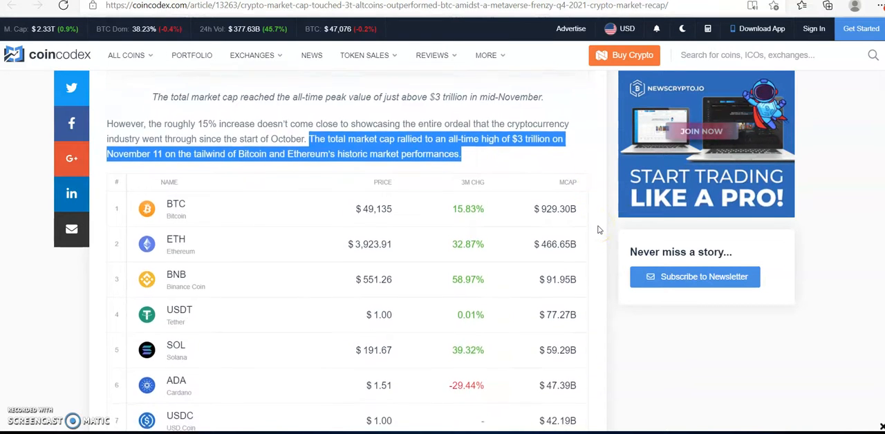
scroll("down", 3)
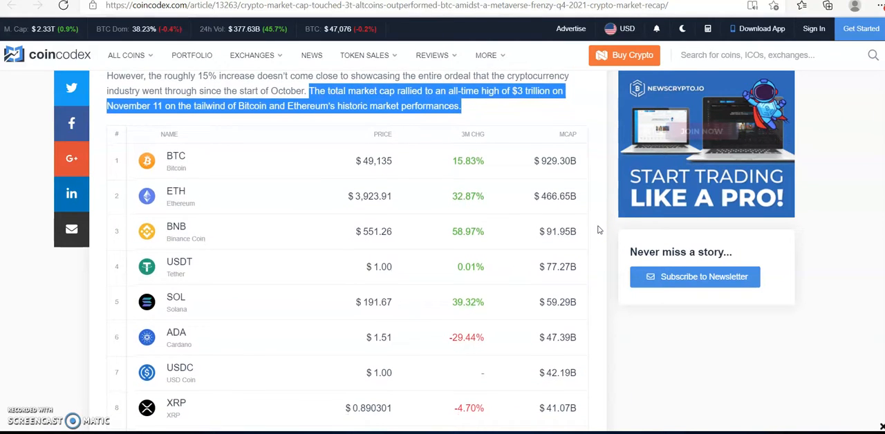
scroll("down", 3)
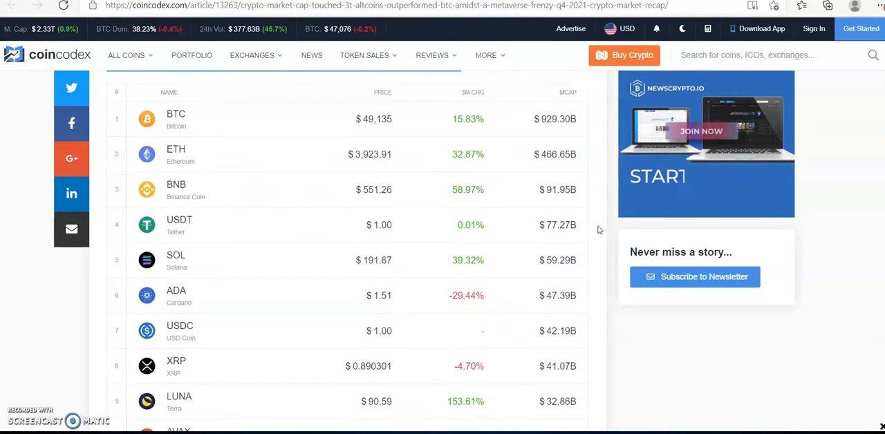
scroll("down", 3)
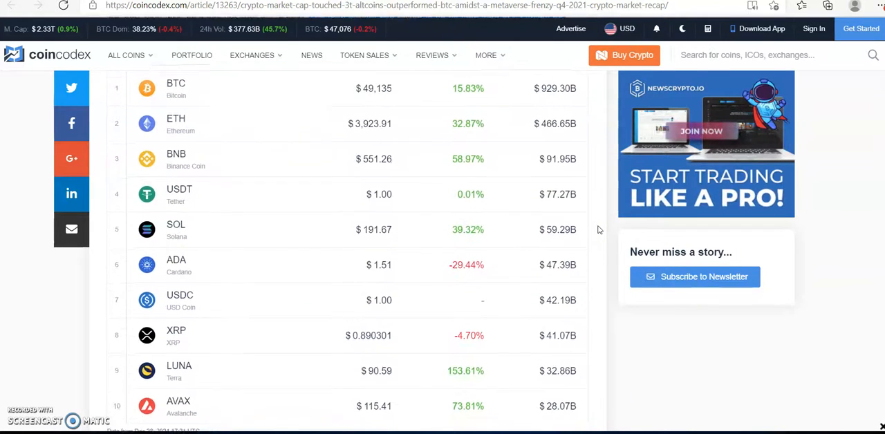
scroll("down", 3)
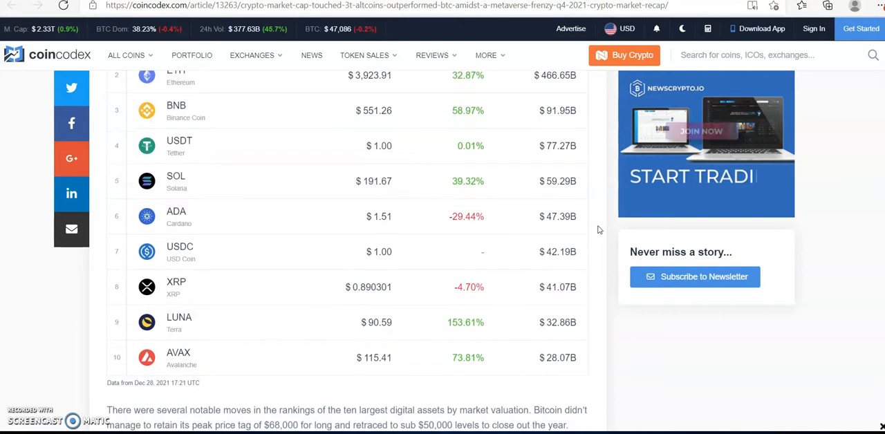
scroll("down", 3)
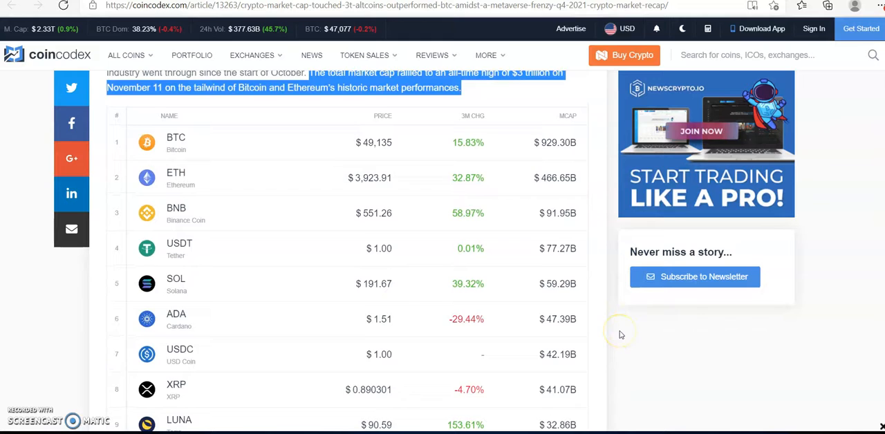
Step: Scroll down past the top 10 coins table
scroll("down", 3)
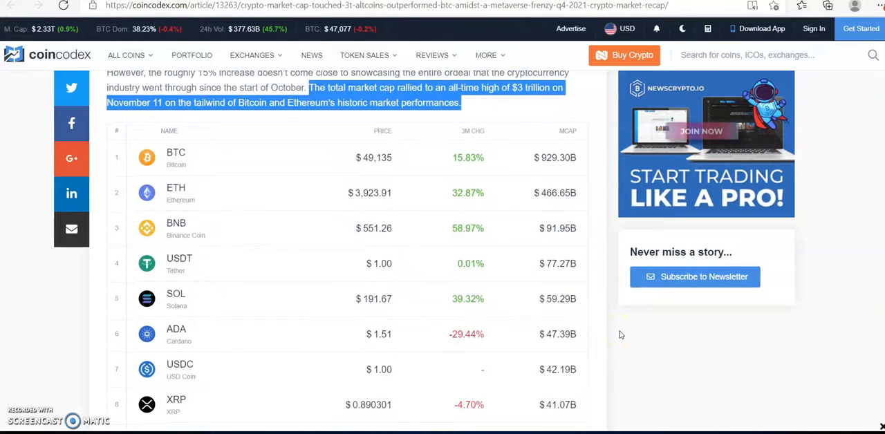
scroll("down", 3)
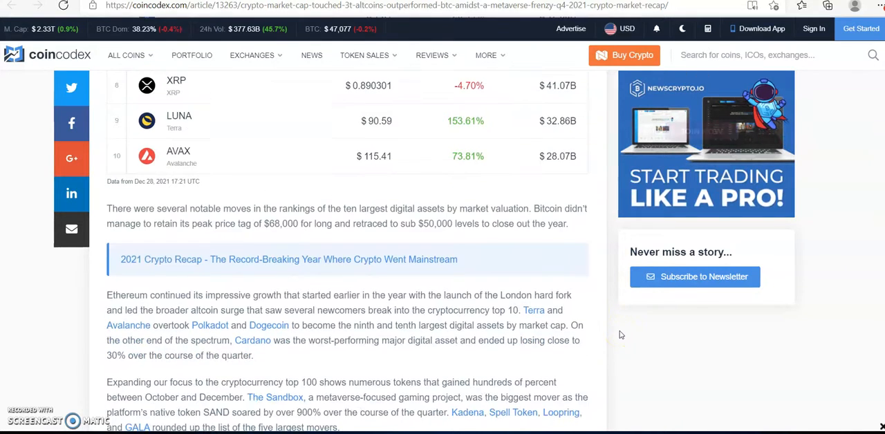
scroll("down", 3)
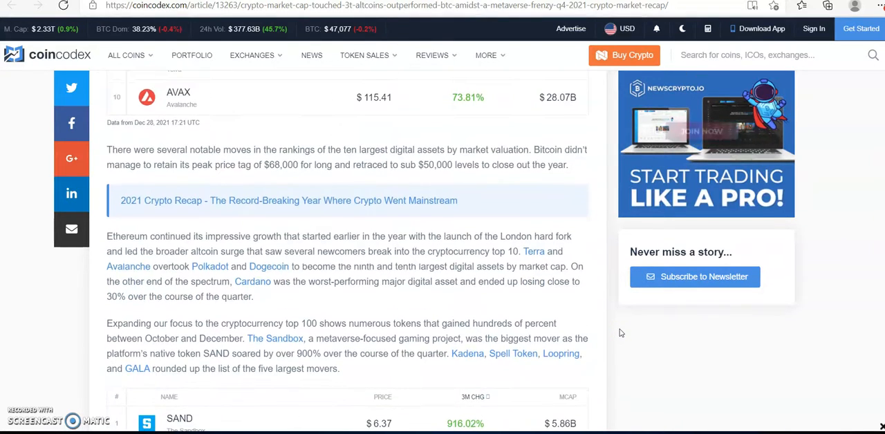
scroll("down", 3)
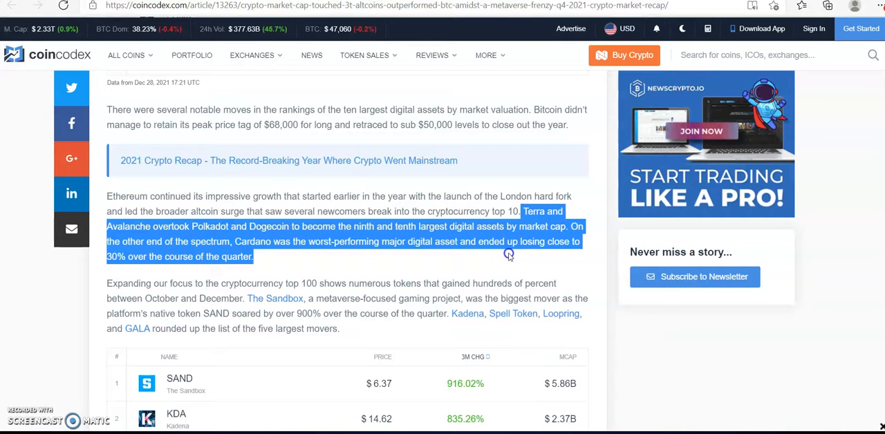
Step: Highlight the 'Expanding our focus to the cryptocurrency top 100' paragraph through The Sandbox sentence
scroll("down", 3)
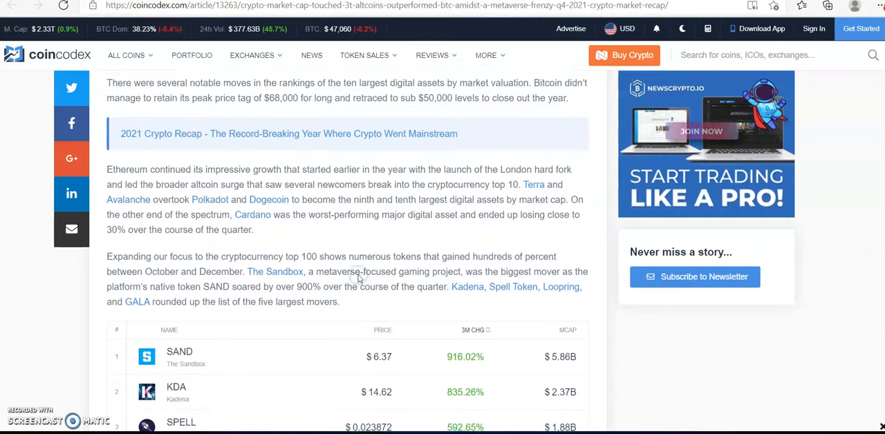
scroll("down", 3)
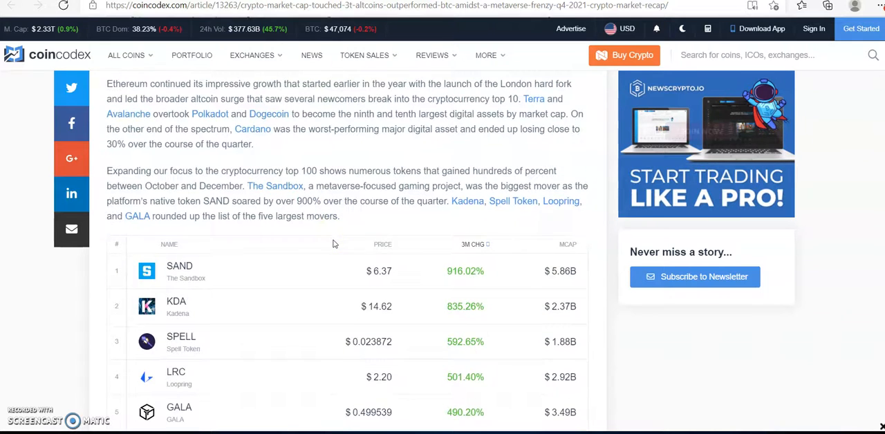
scroll("down", 3)
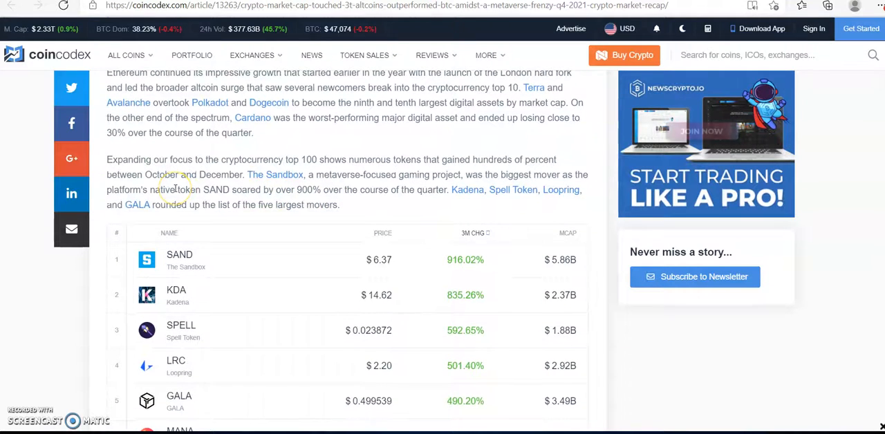
scroll("down", 3)
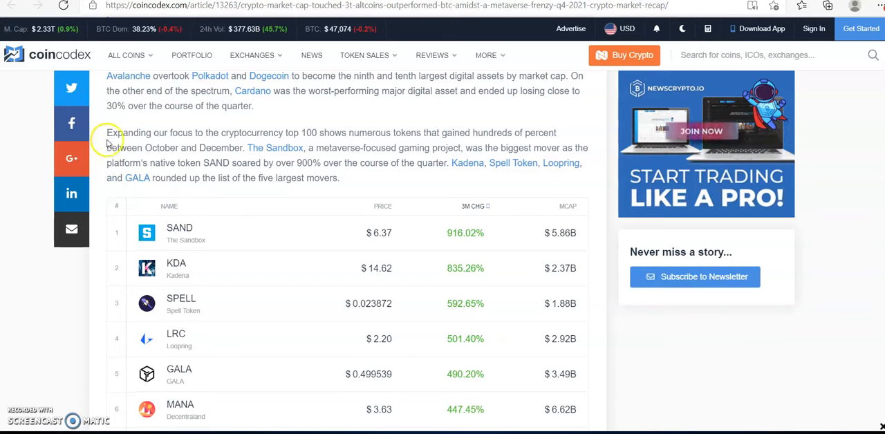
left_click_drag(107, 133, 166, 147)
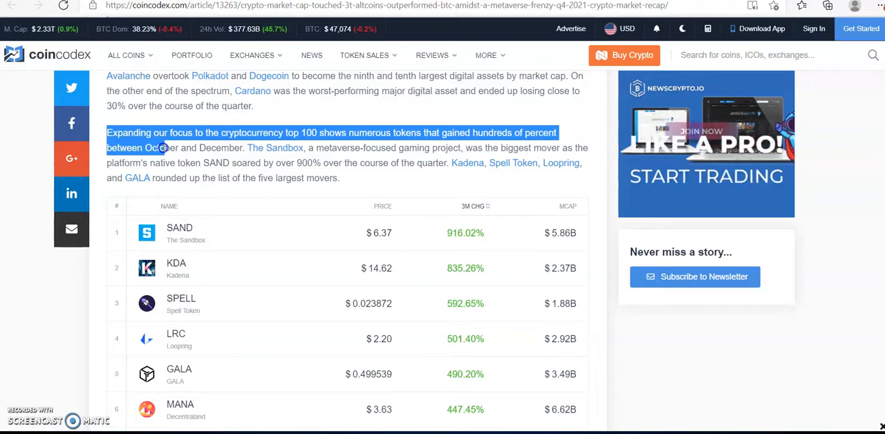
left_click_drag(163, 147, 176, 162)
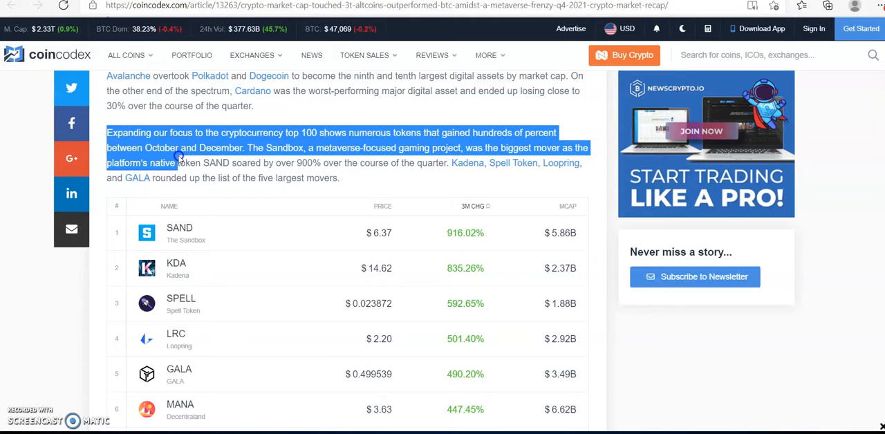
mouse_move(493, 123)
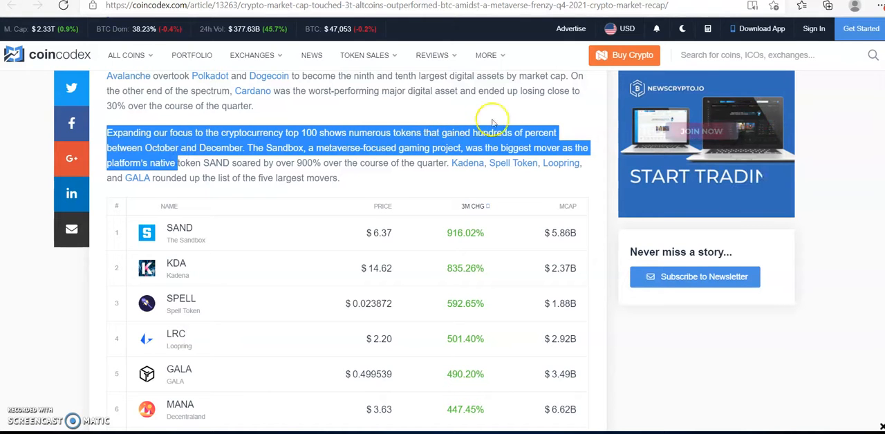
Step: Scroll through the SAND–CRO movers table to the 'Bitcoin reached a new ATH' heading
scroll("down", 3)
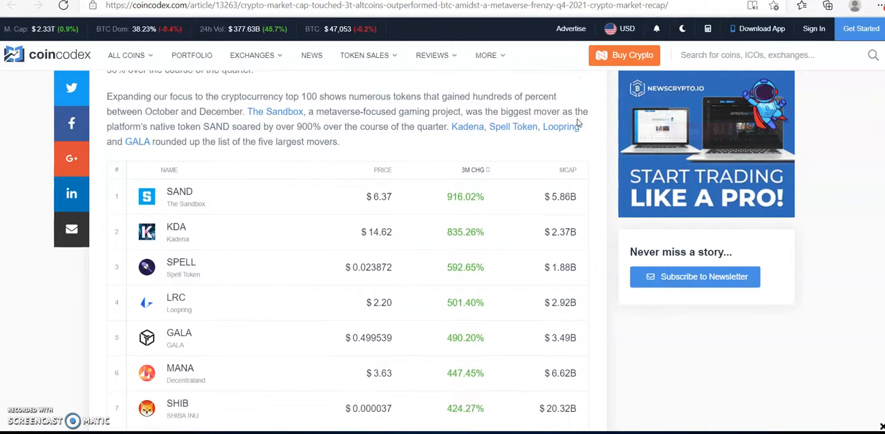
scroll("down", 3)
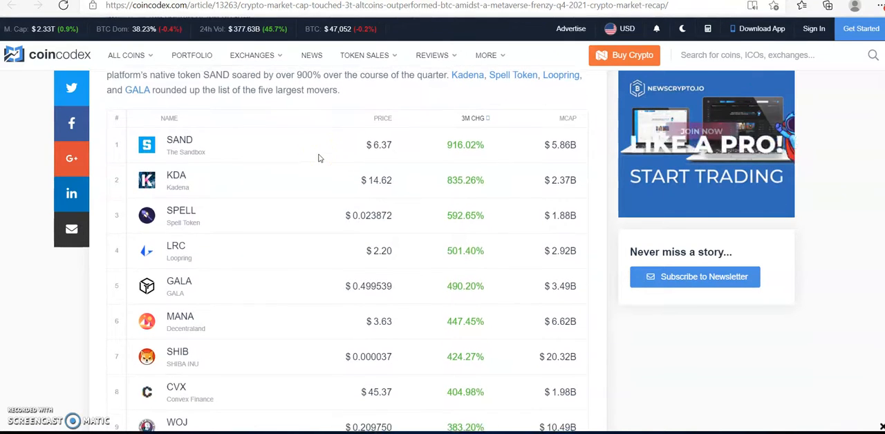
scroll("down", 3)
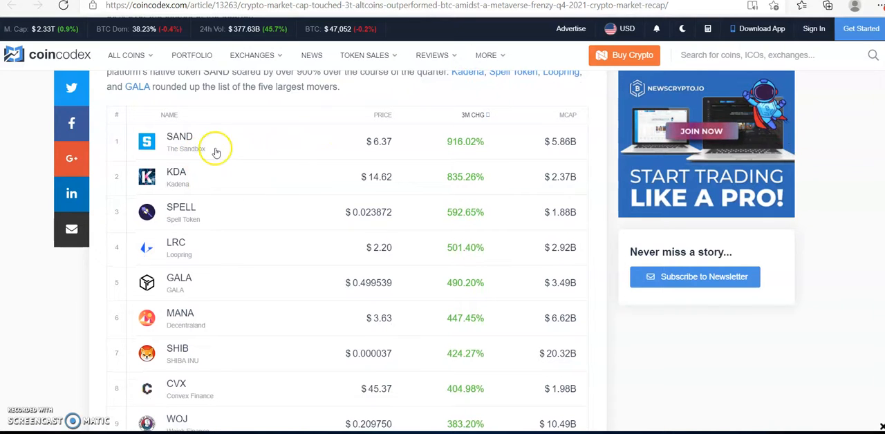
mouse_move(465, 158)
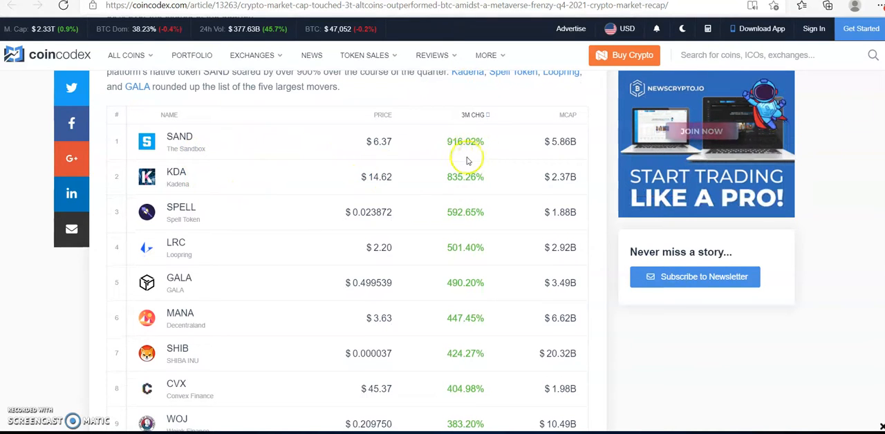
scroll("down", 3)
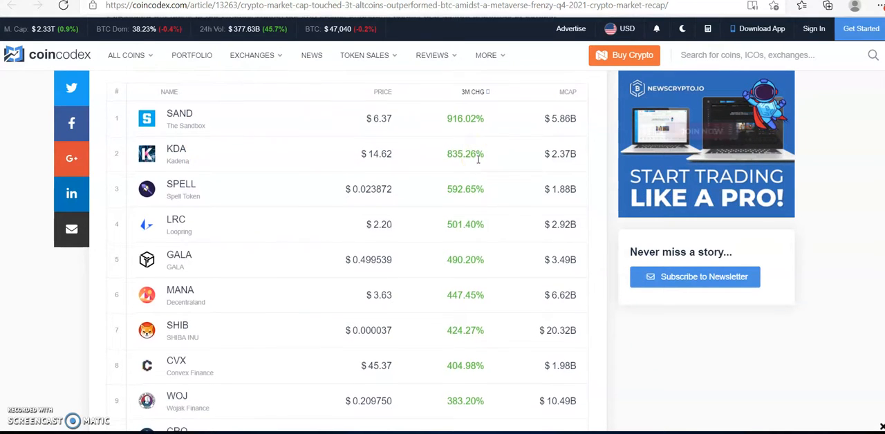
scroll("up", 3)
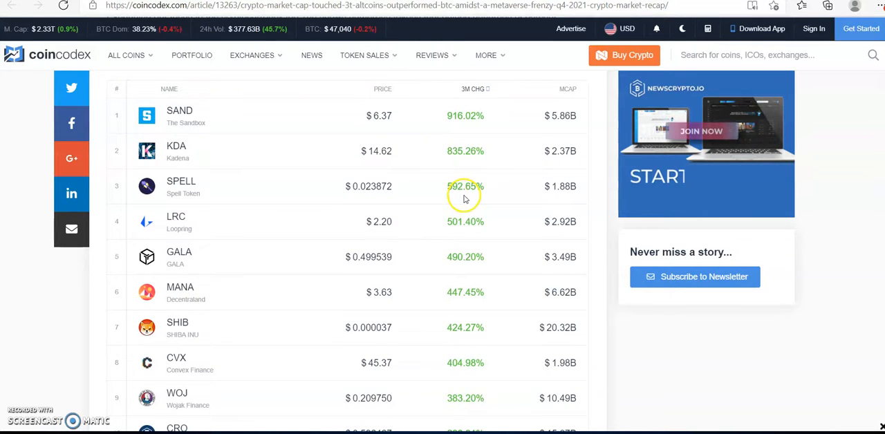
scroll("down", 3)
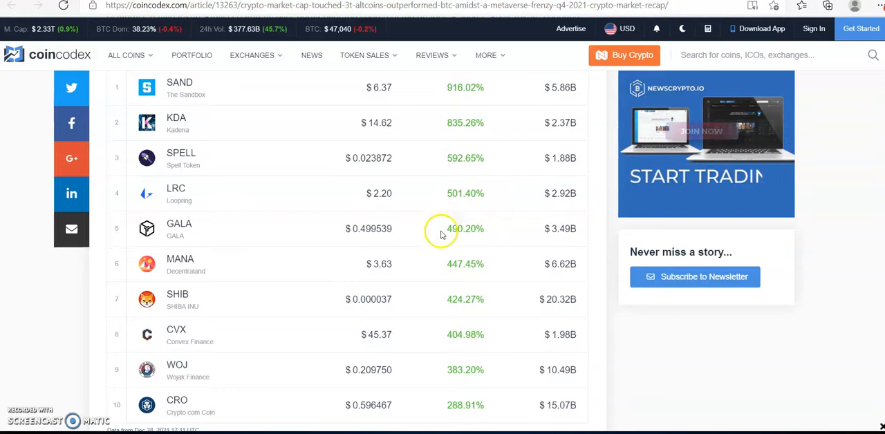
scroll("down", 3)
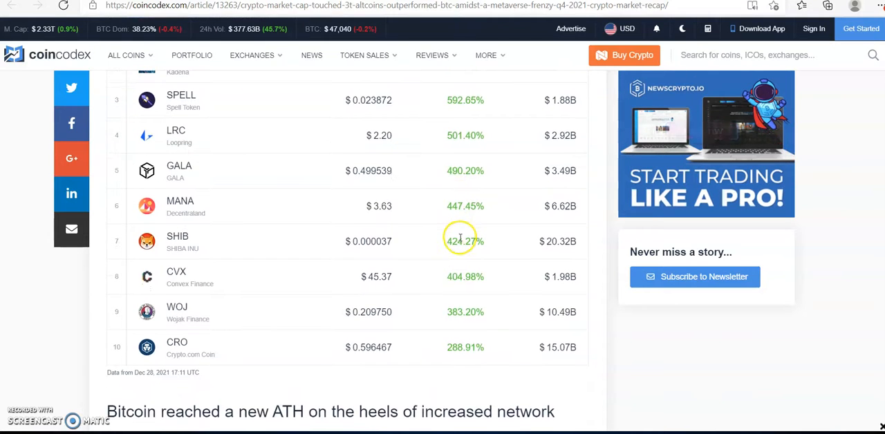
mouse_move(453, 378)
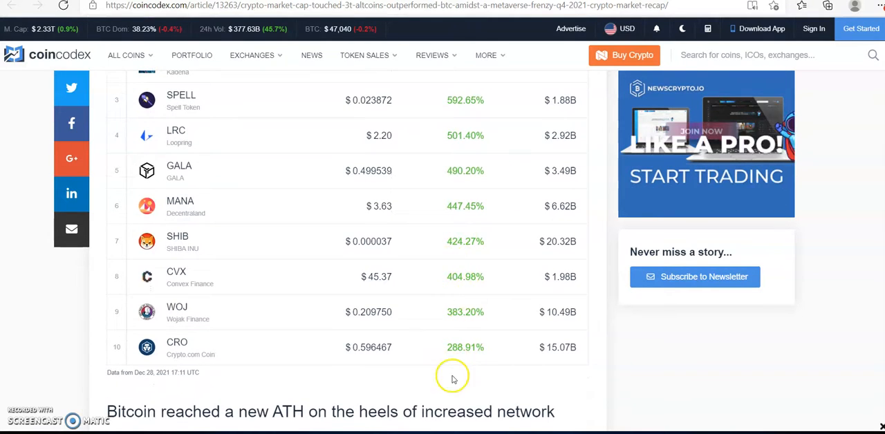
scroll("down", 3)
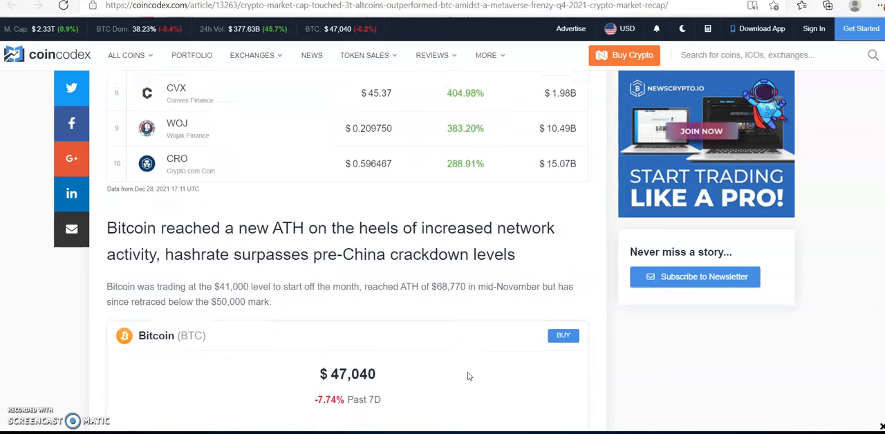
Step: Scroll past the BTC price widget and Bitcoin Quarterly Returns table to the hashrate paragraphs
scroll("down", 3)
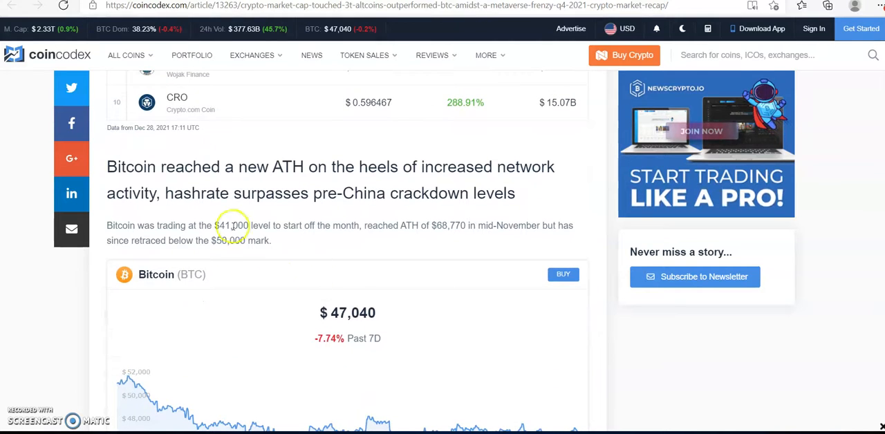
mouse_move(192, 193)
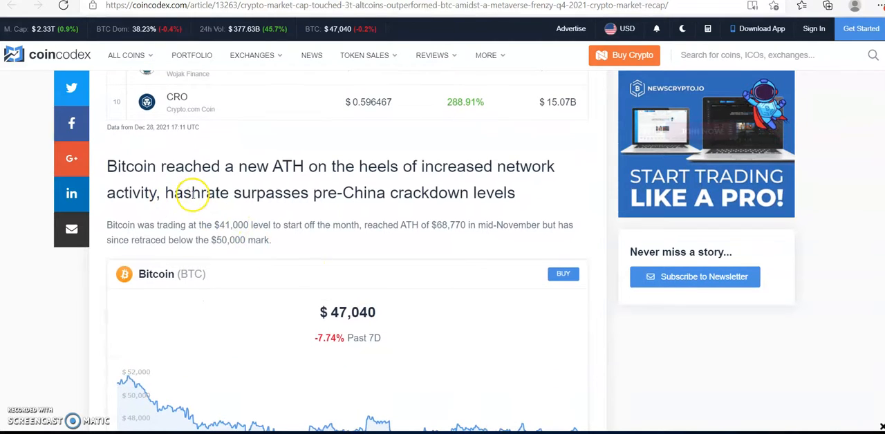
scroll("down", 3)
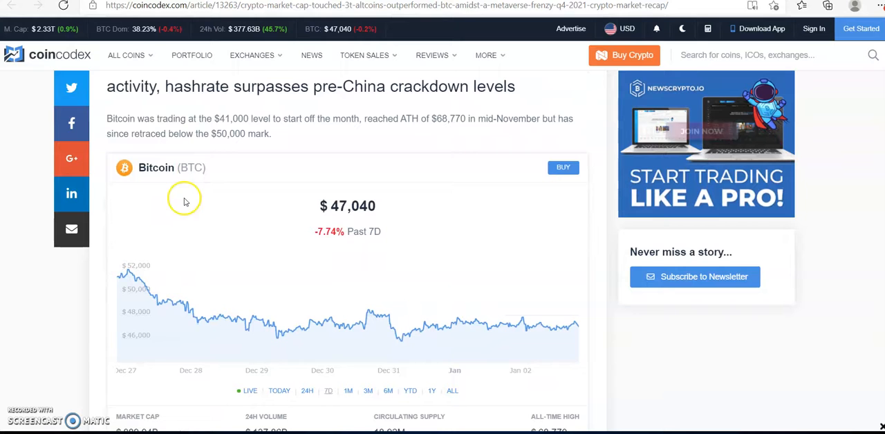
mouse_move(315, 109)
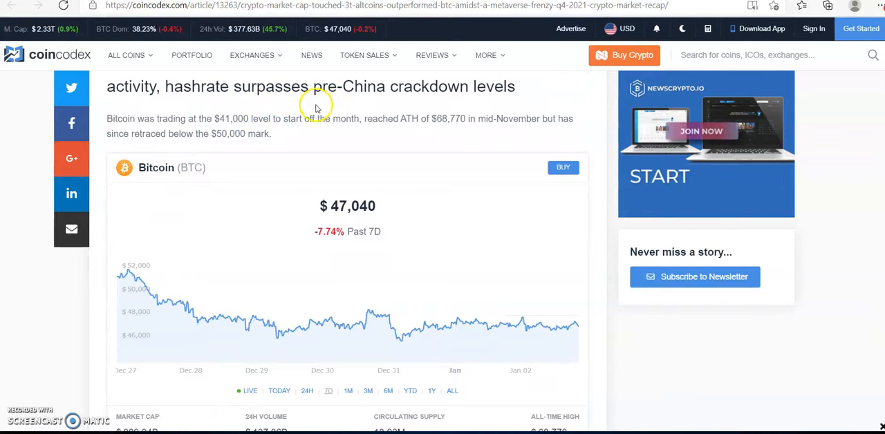
scroll("down", 3)
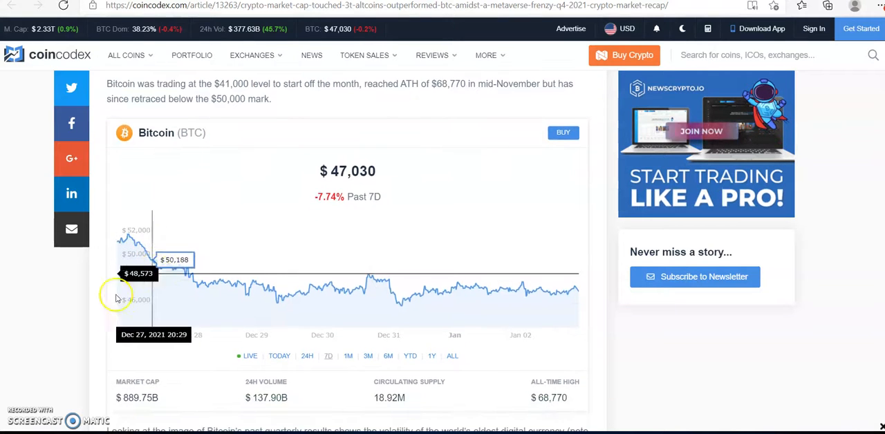
scroll("down", 3)
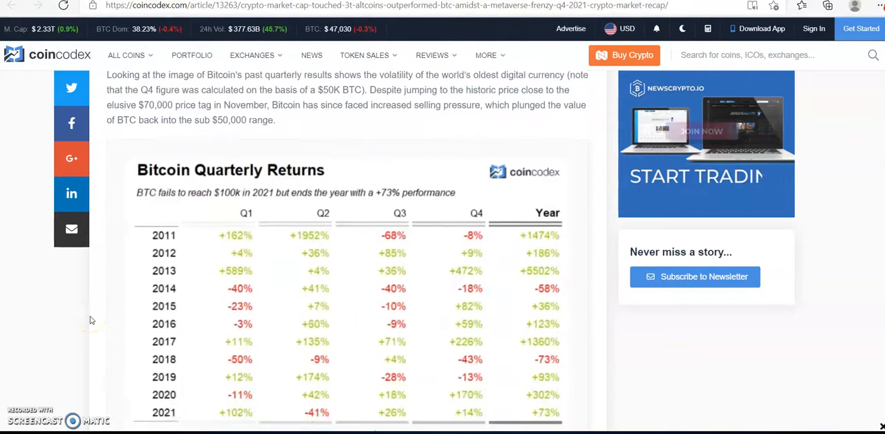
scroll("down", 3)
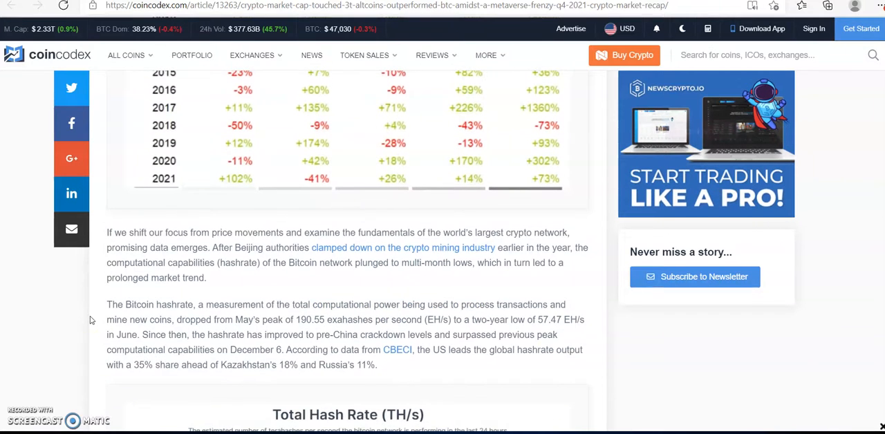
Step: Scroll past the Total Hash Rate chart, Taproot paragraph and glassnode tweet to the Altcoins heading
scroll("down", 3)
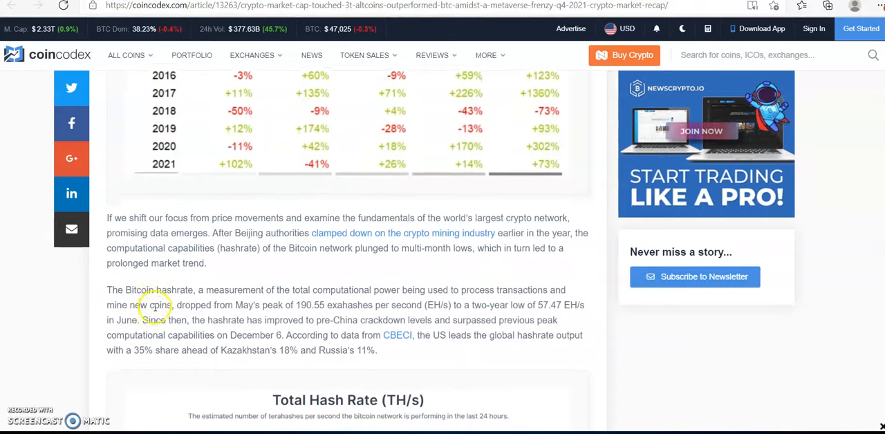
scroll("down", 3)
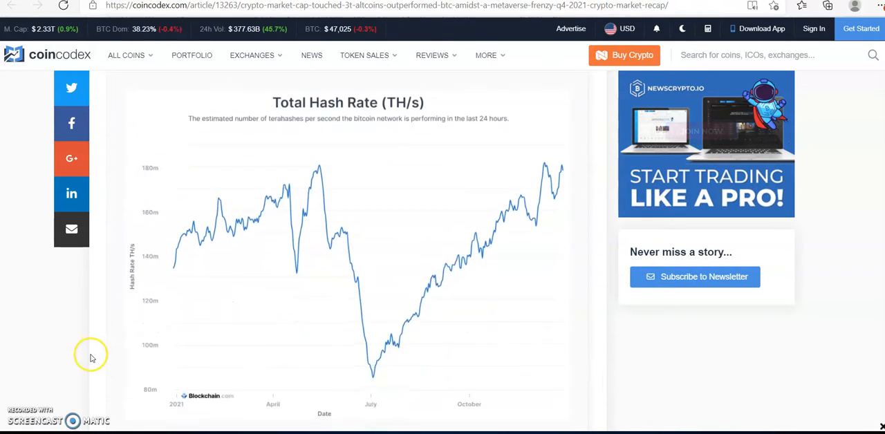
scroll("down", 3)
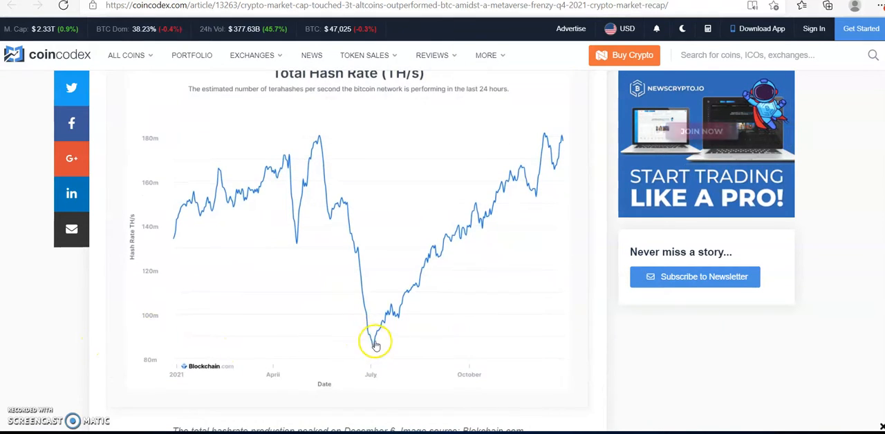
mouse_move(638, 403)
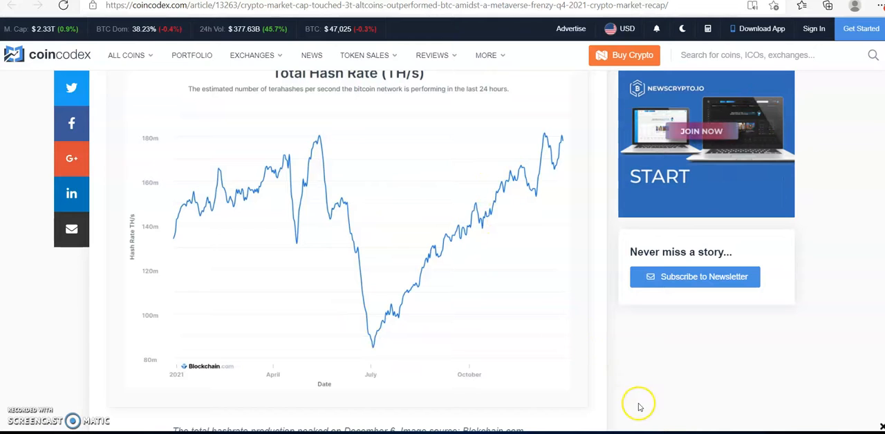
scroll("down", 3)
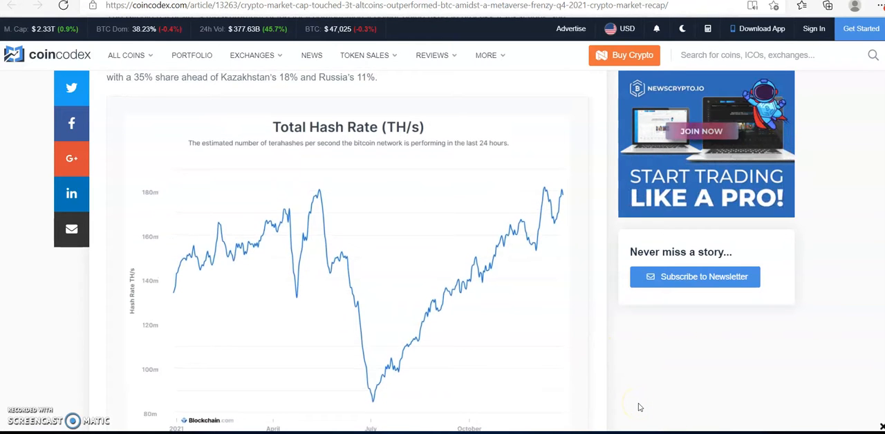
scroll("down", 3)
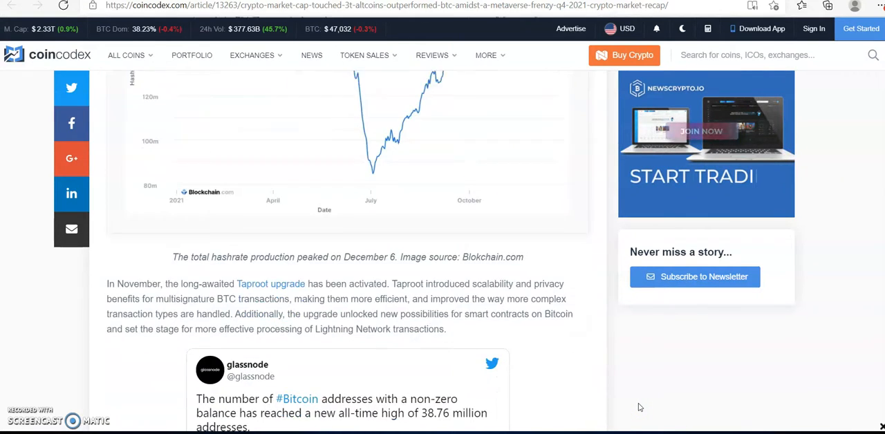
scroll("down", 3)
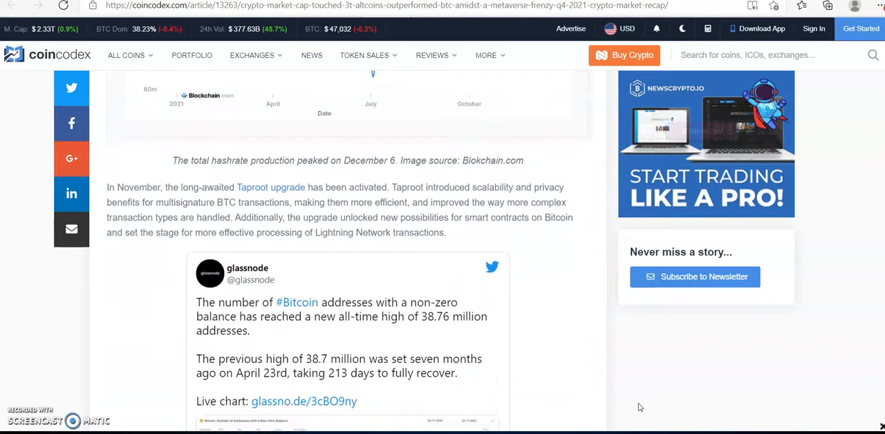
scroll("down", 3)
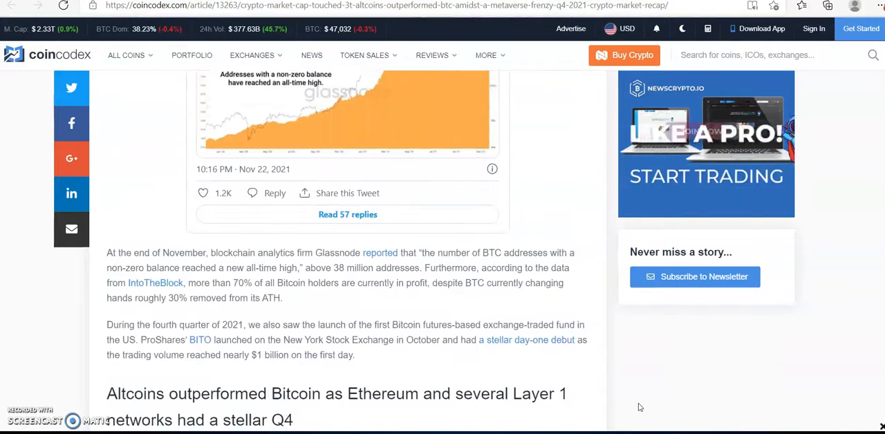
scroll("down", 3)
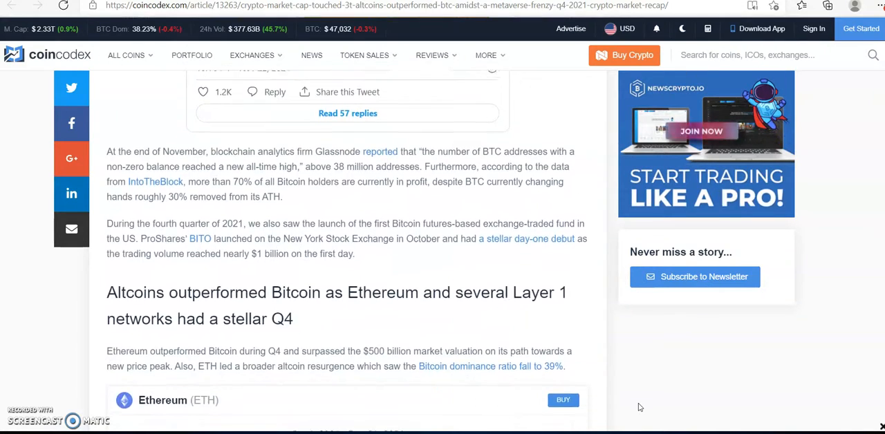
scroll("down", 3)
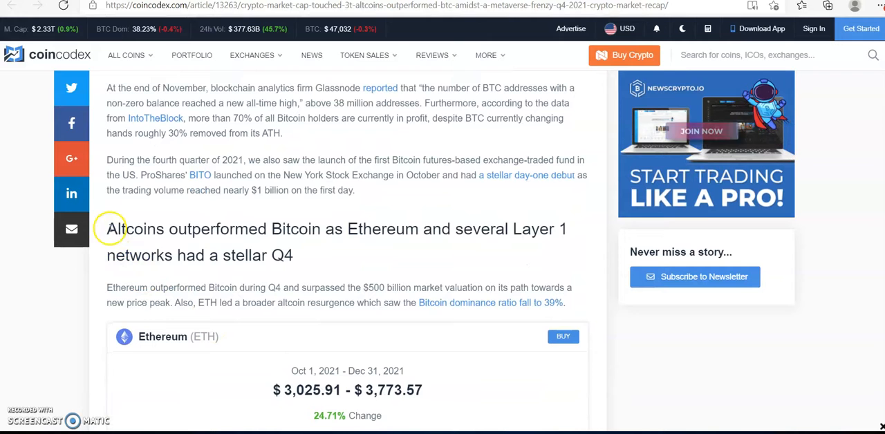
Step: Highlight the 'Altcoins outperformed Bitcoin' heading, then scroll past ETH, BNB and Polkadot sections
left_click_drag(107, 229, 238, 255)
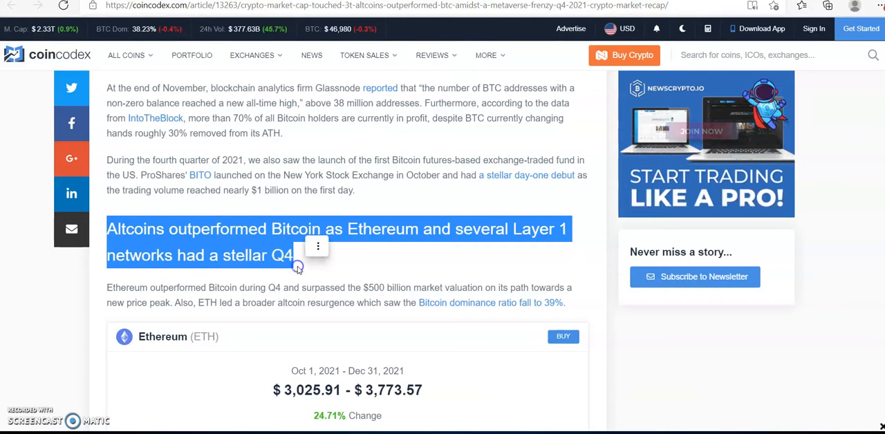
scroll("down", 3)
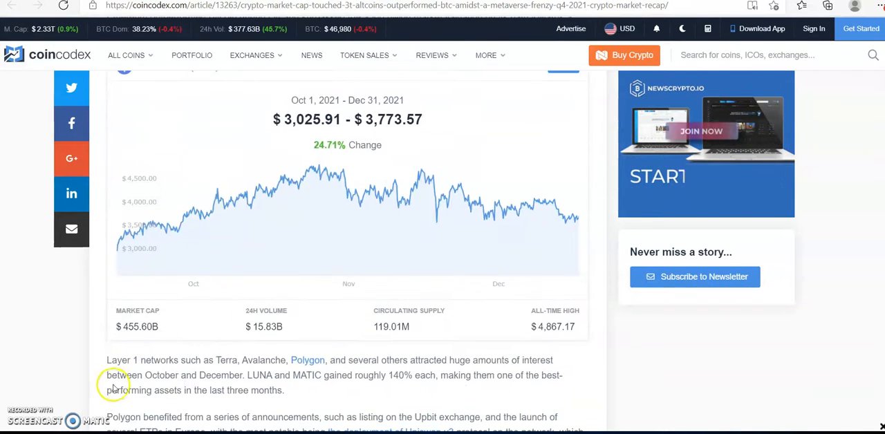
scroll("down", 3)
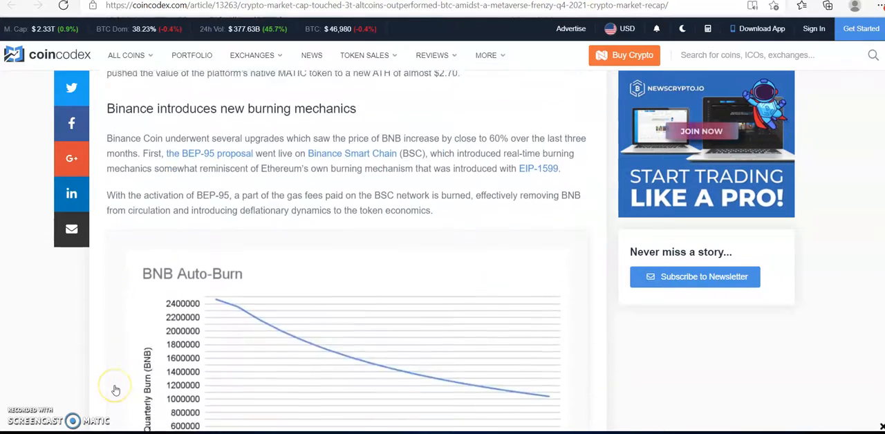
scroll("down", 3)
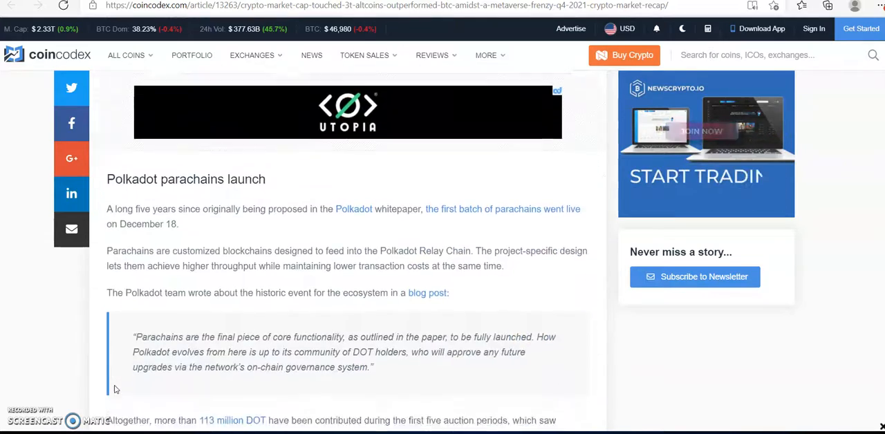
scroll("down", 3)
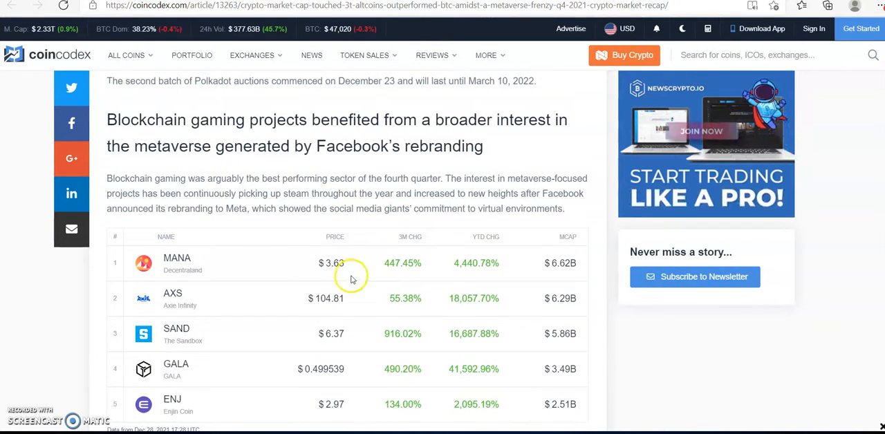
scroll("down", 3)
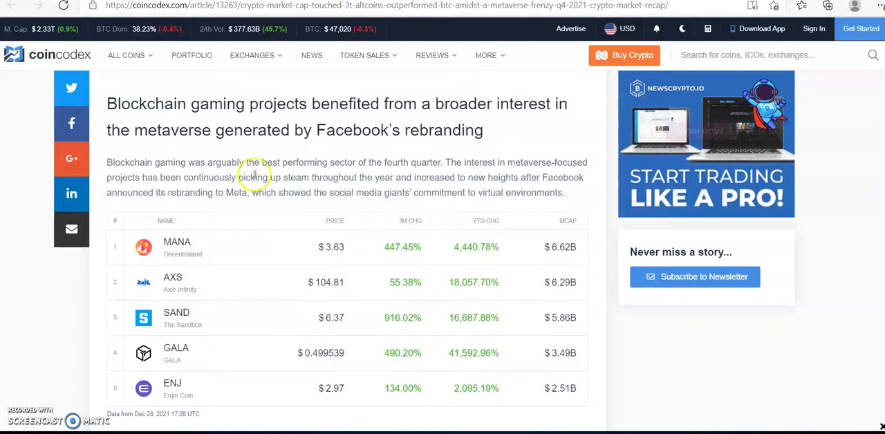
Step: Highlight the blockchain gaming heading, then scroll through the MANA/AXS/SAND/GALA/ENJ table
double_click(146, 104)
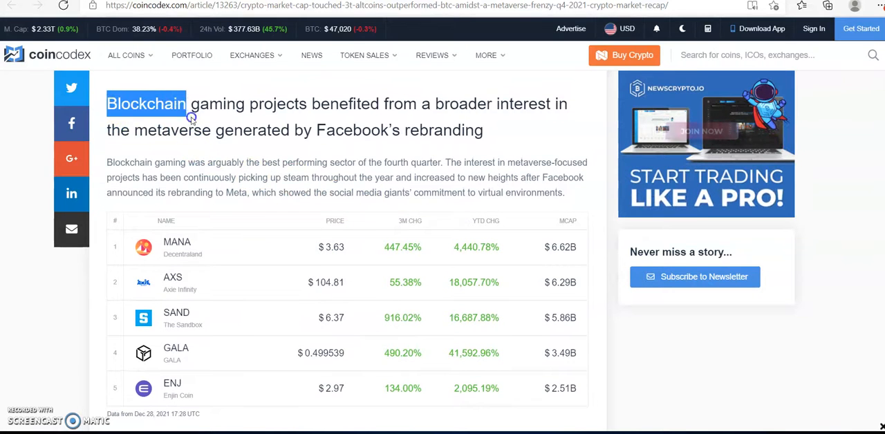
left_click_drag(190, 103, 211, 130)
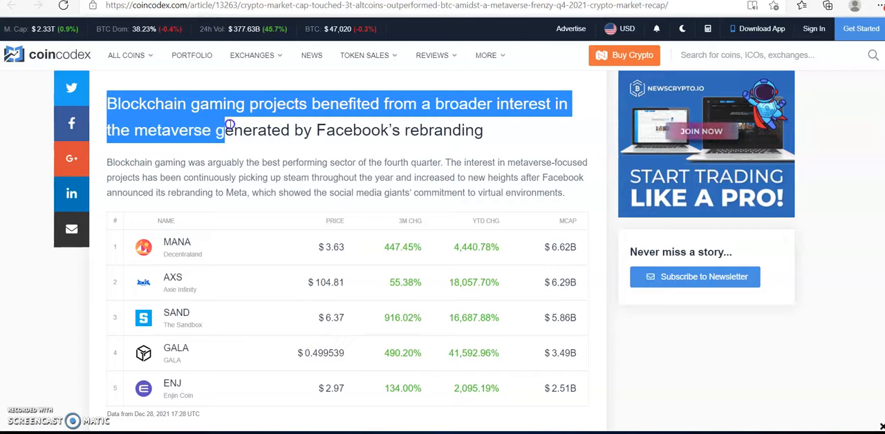
left_click_drag(230, 130, 345, 162)
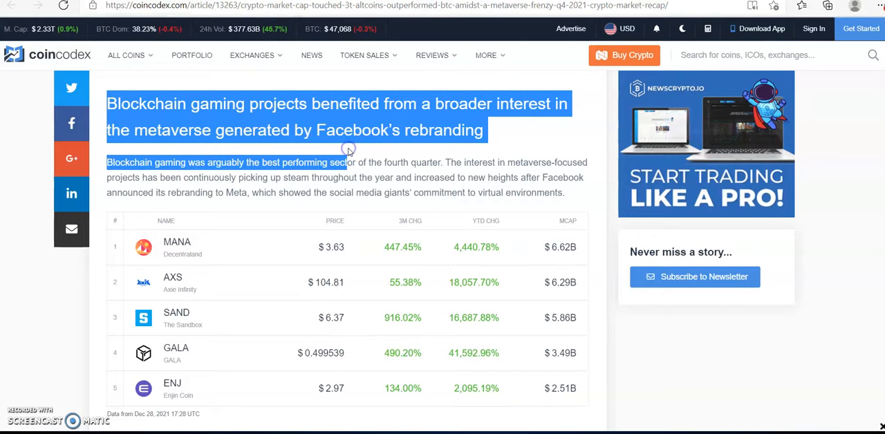
scroll("down", 3)
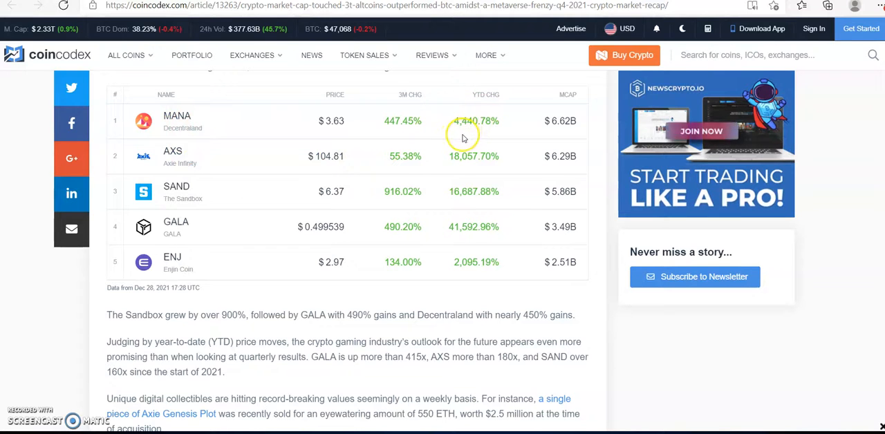
mouse_move(400, 131)
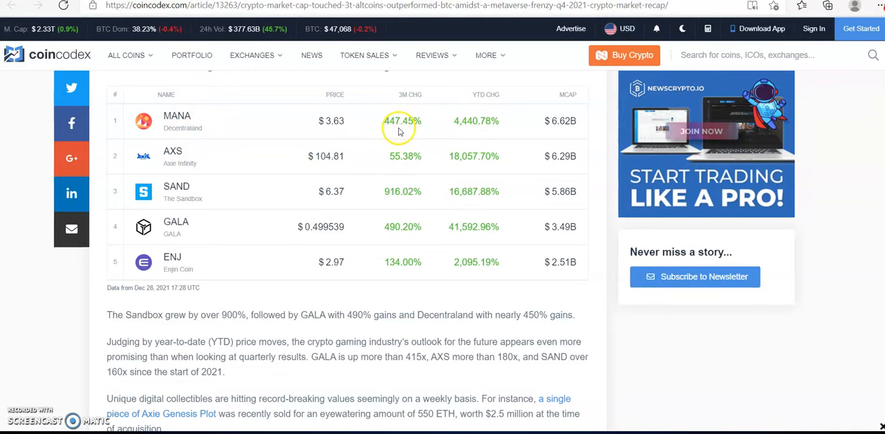
mouse_move(407, 179)
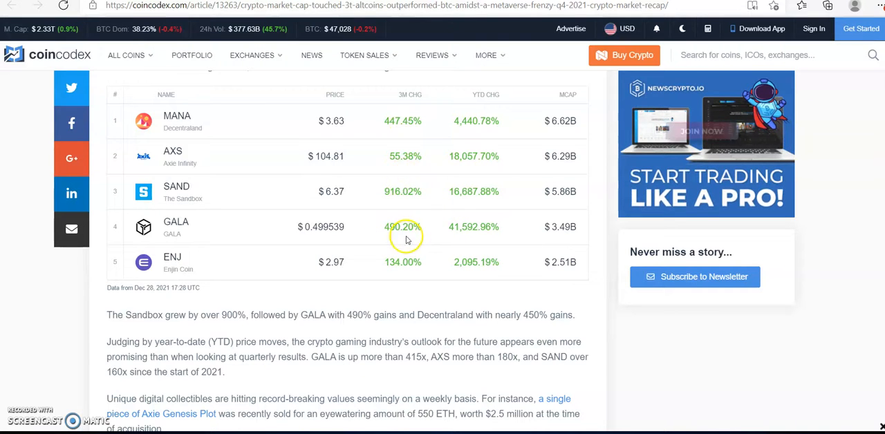
mouse_move(391, 266)
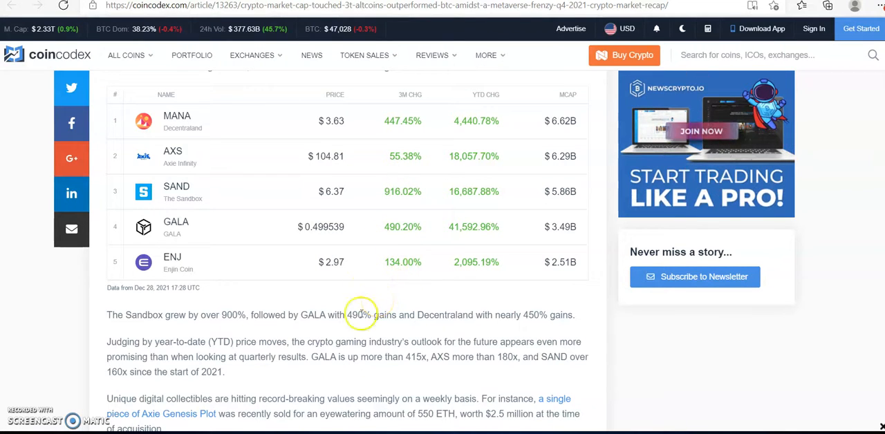
scroll("down", 3)
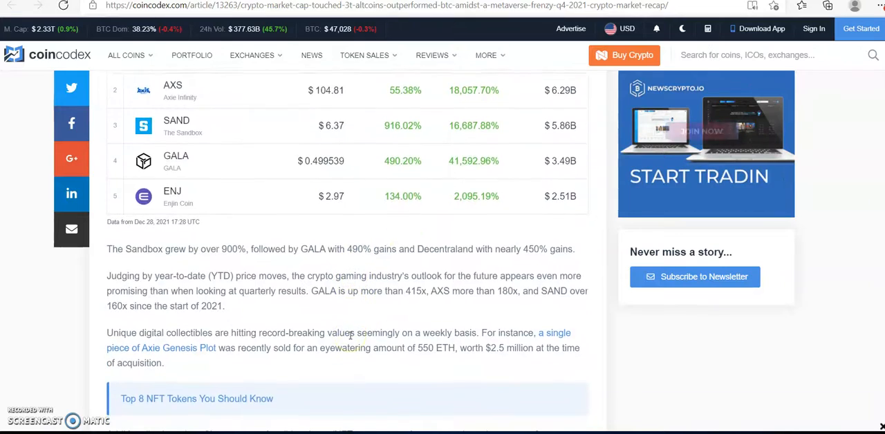
Step: Highlight the heading about exchanges penning massive sports deals
scroll("down", 3)
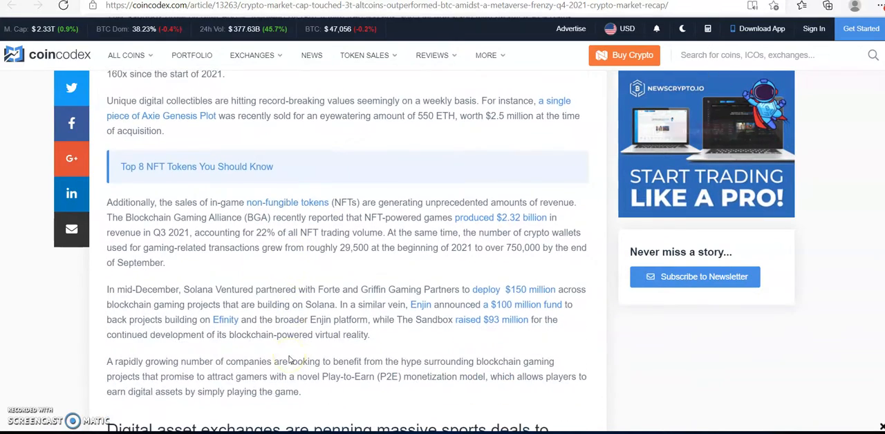
scroll("down", 3)
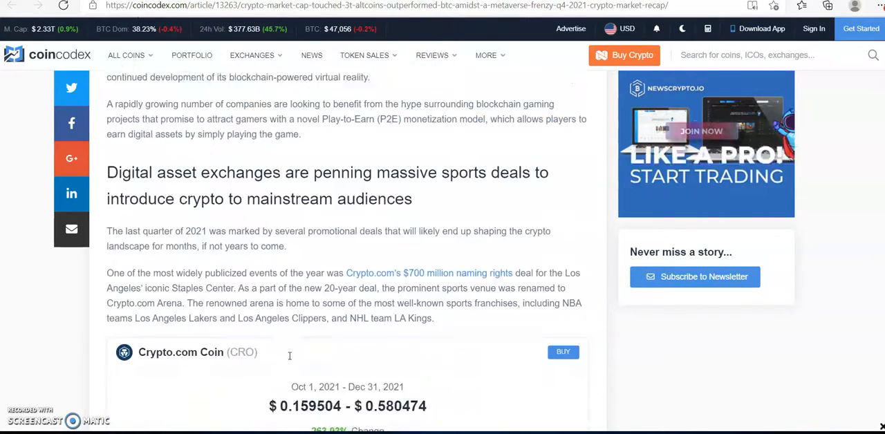
scroll("down", 3)
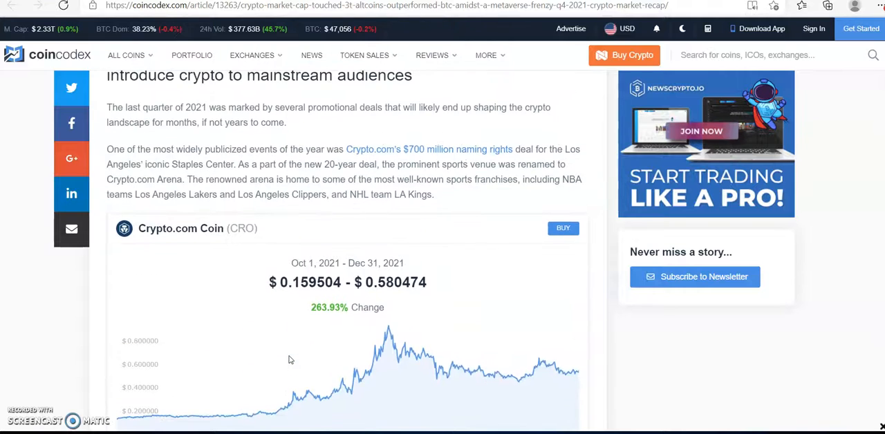
scroll("up", 3)
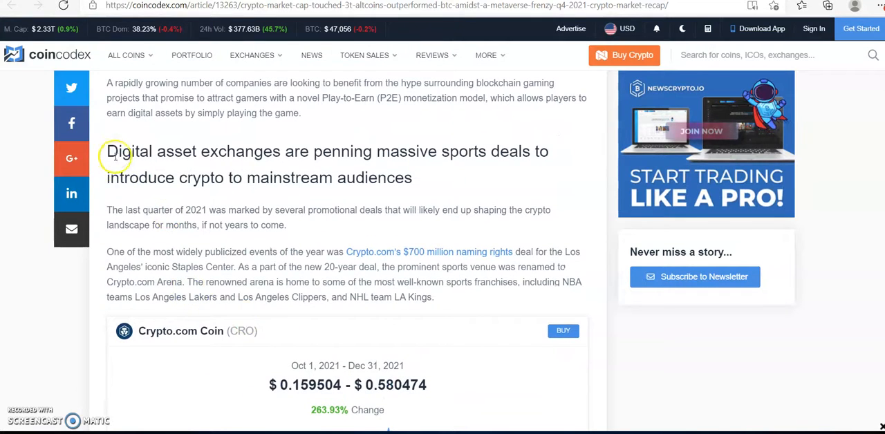
left_click_drag(107, 151, 365, 178)
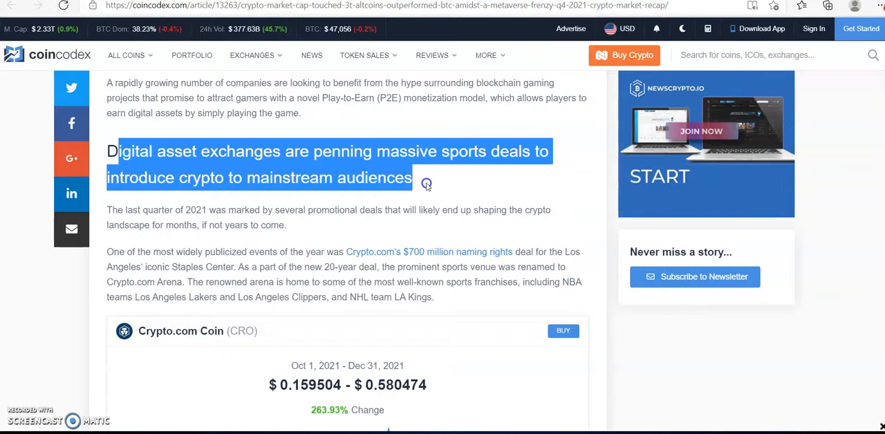
Step: Scroll past the Crypto.com Coin chart and FTX paragraph to Final thoughts
scroll("down", 3)
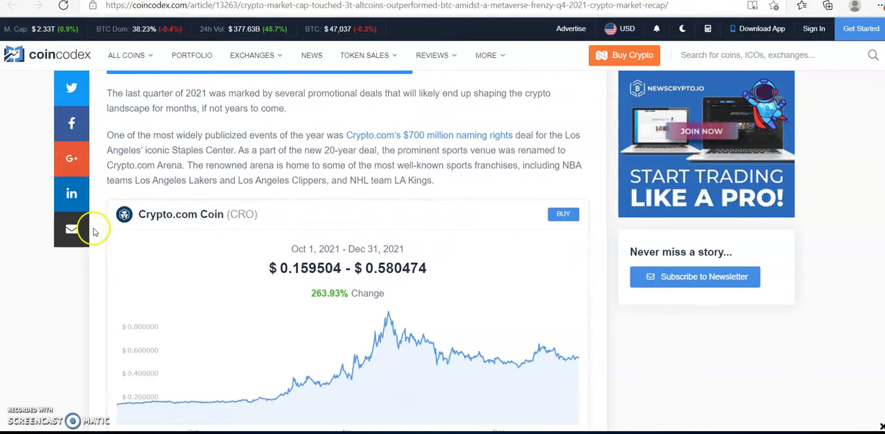
scroll("down", 3)
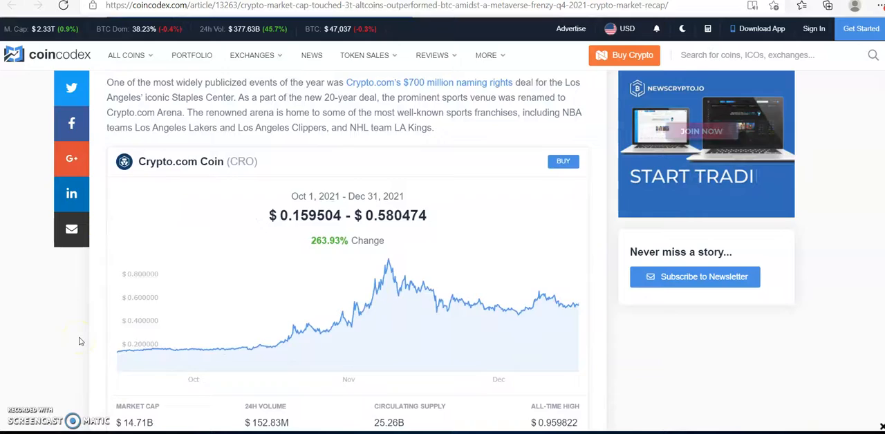
scroll("down", 3)
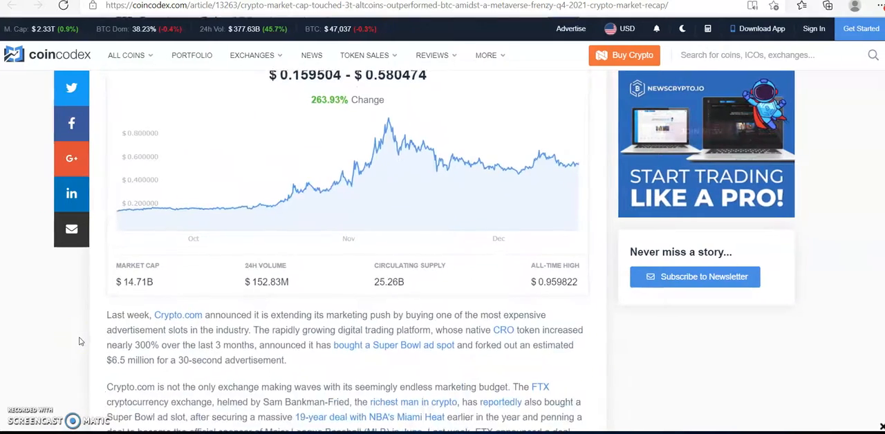
scroll("down", 3)
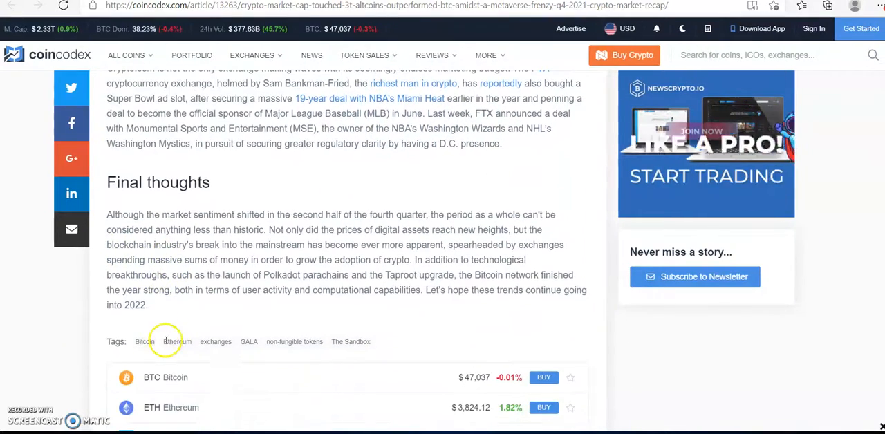
Step: Highlight the first lines of the Final thoughts paragraph
scroll("down", 3)
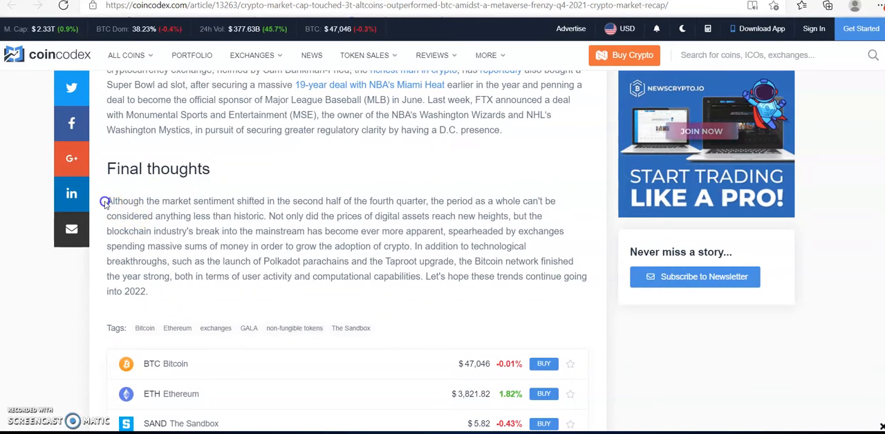
left_click_drag(107, 201, 169, 216)
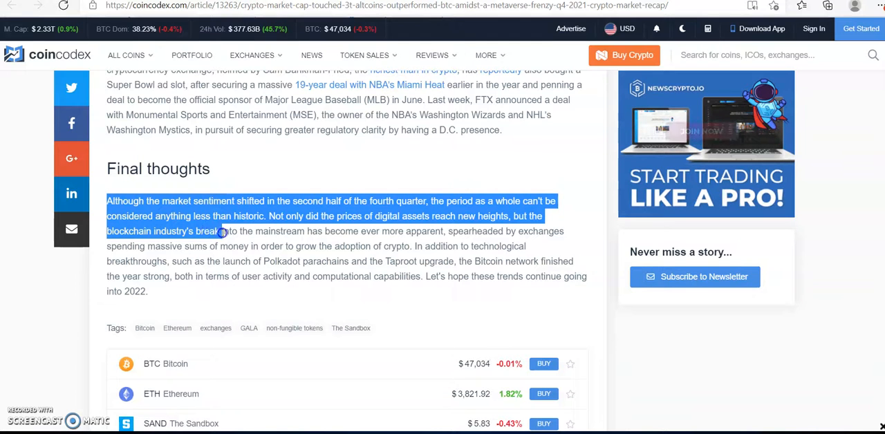
left_click_drag(221, 231, 248, 261)
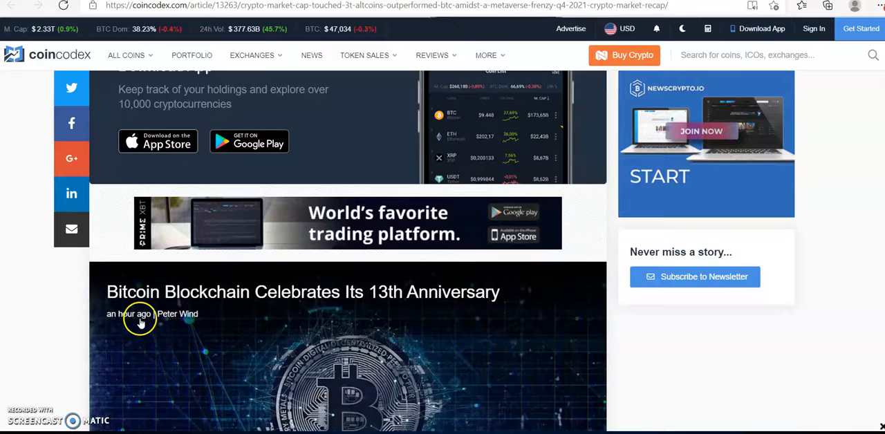
Step: Scroll through the 'Bitcoin Blockchain Celebrates Its 13th Anniversary' article
scroll("down", 3)
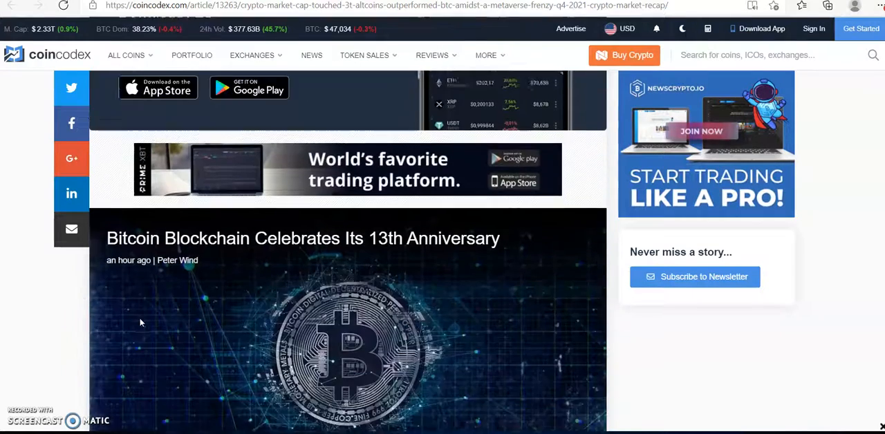
scroll("down", 3)
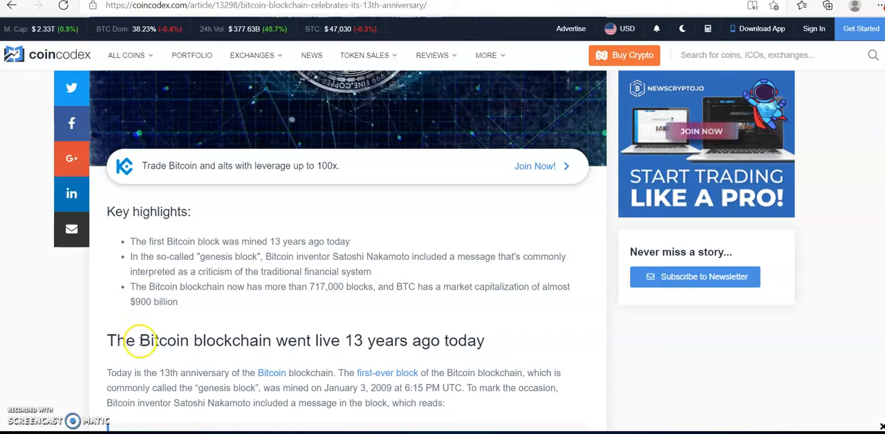
scroll("up", 3)
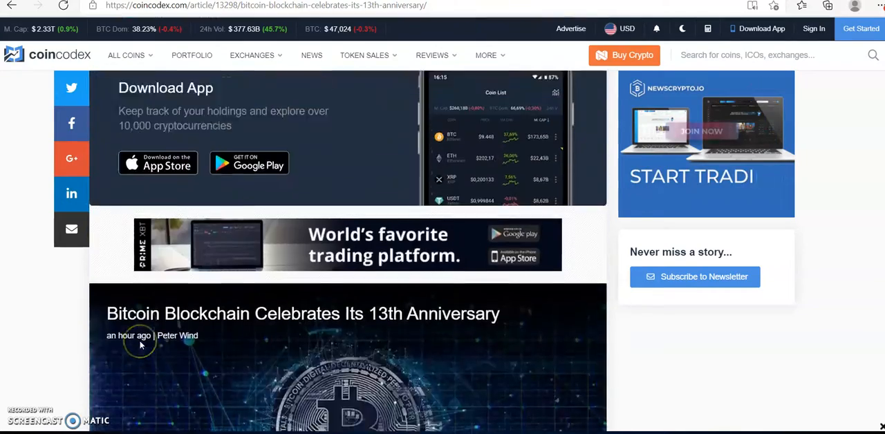
scroll("down", 3)
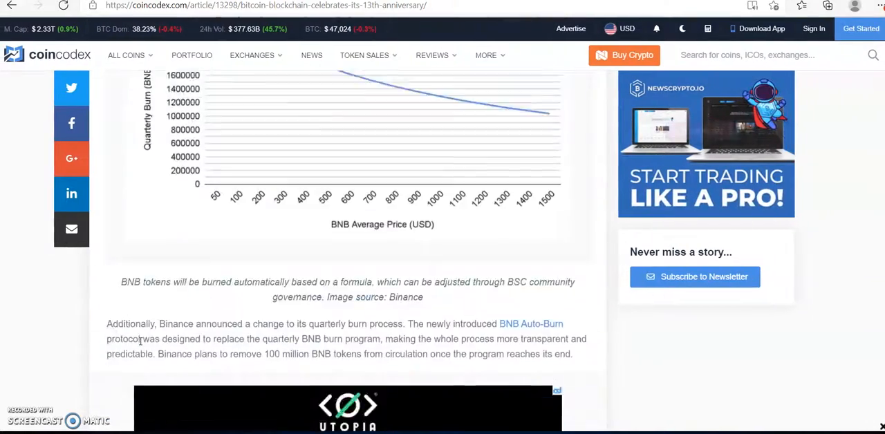
scroll("down", 3)
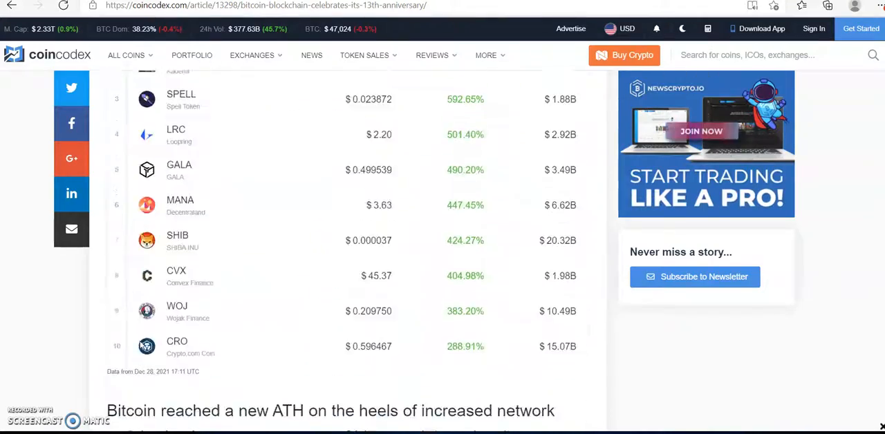
scroll("down", 3)
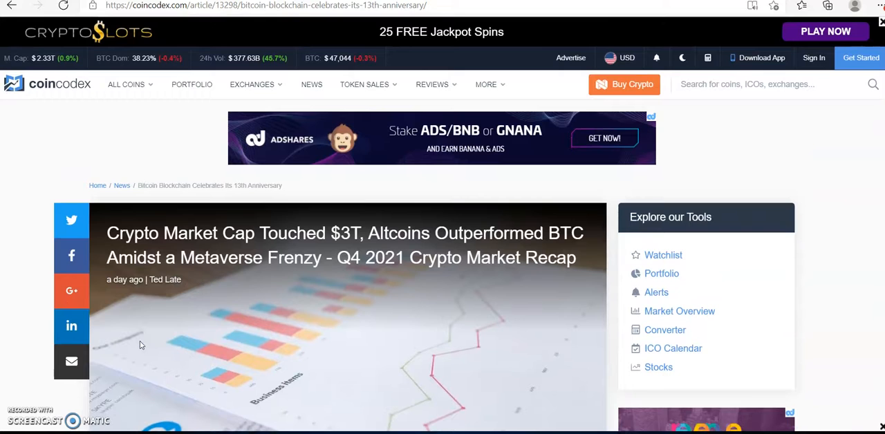
left_click(344, 245)
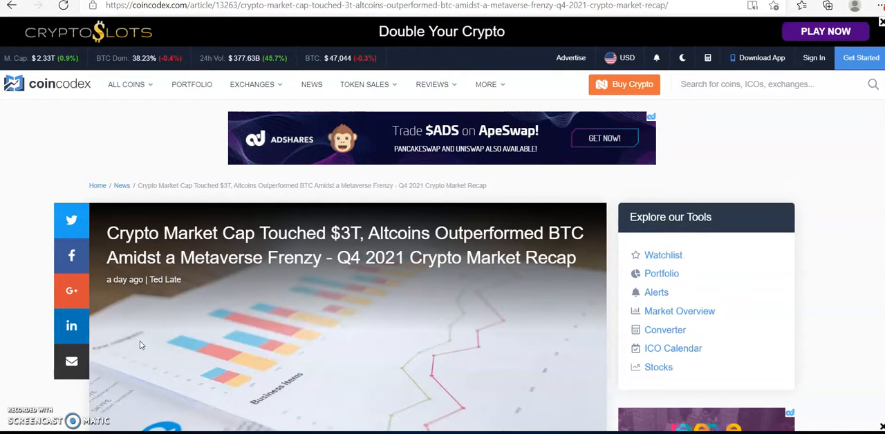
mouse_move(21, 346)
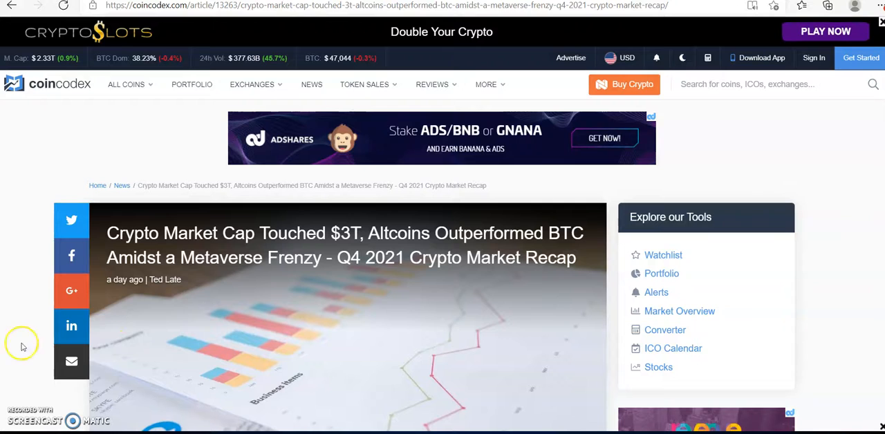